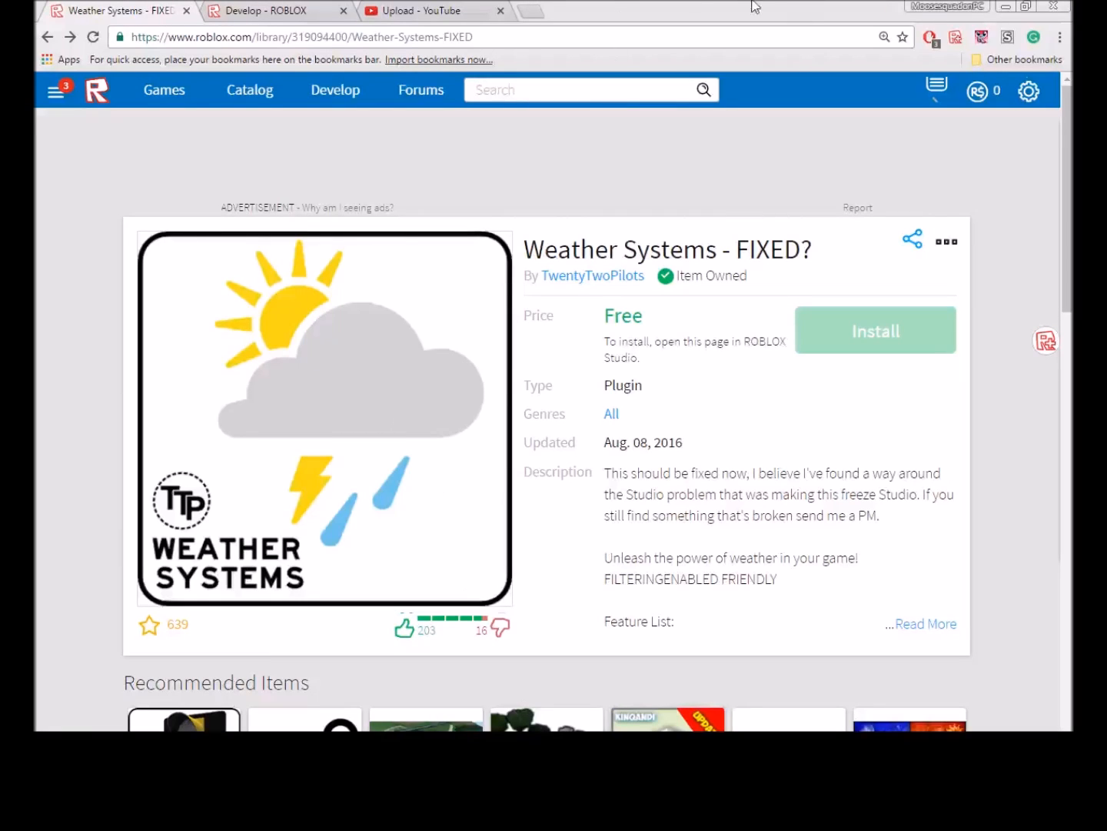
mouse_move(480, 243)
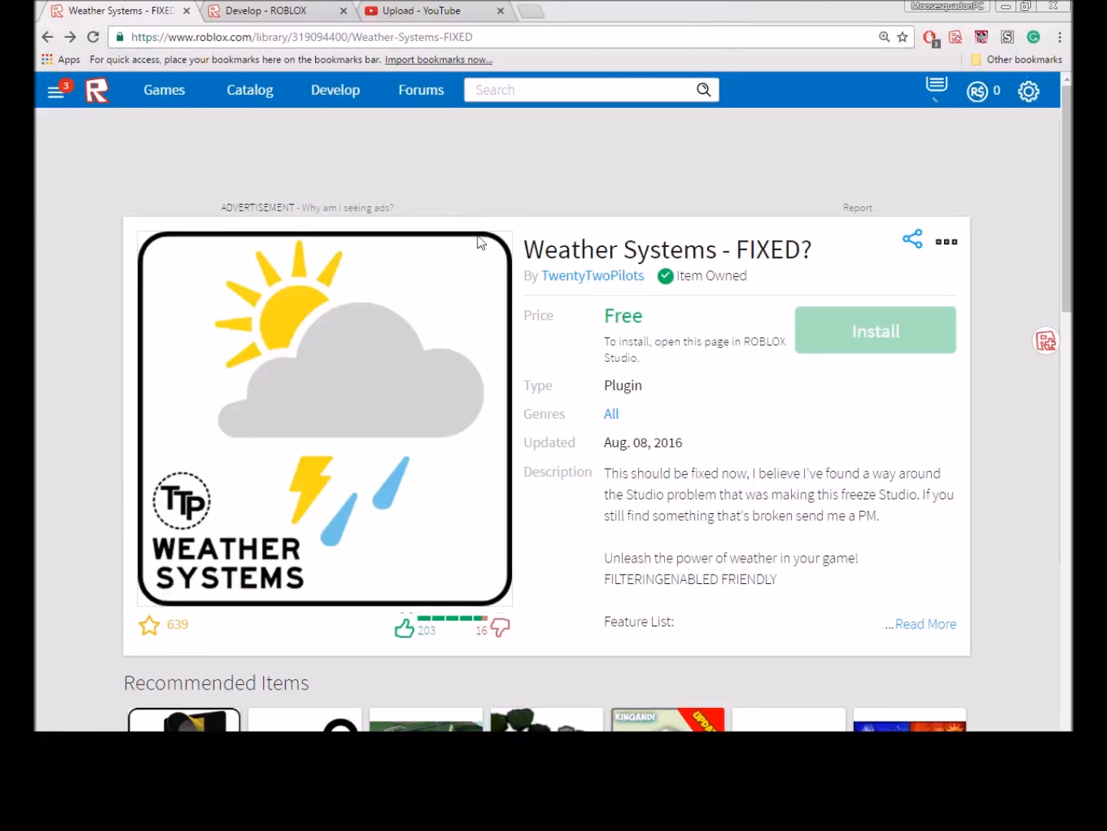
- Open your YouTube channel in a new tab, browse it, then return to the Roblox Develop page
double_click(619, 249)
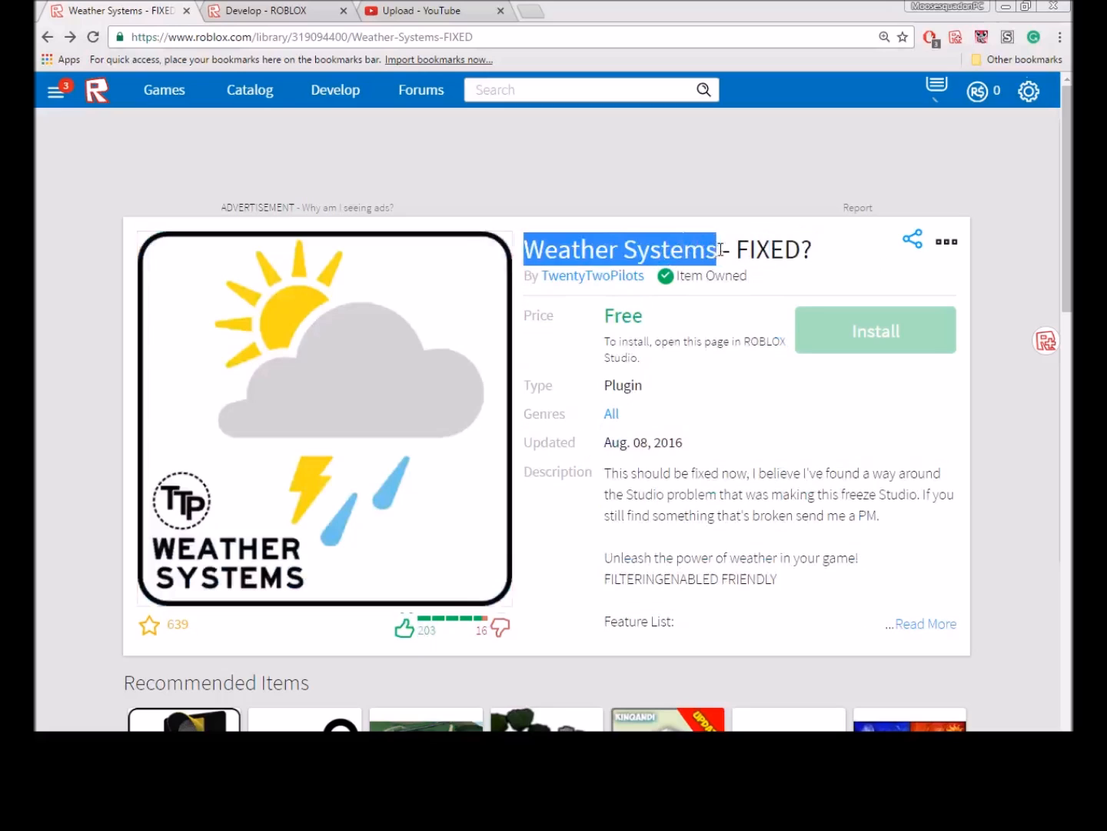
left_click(433, 9)
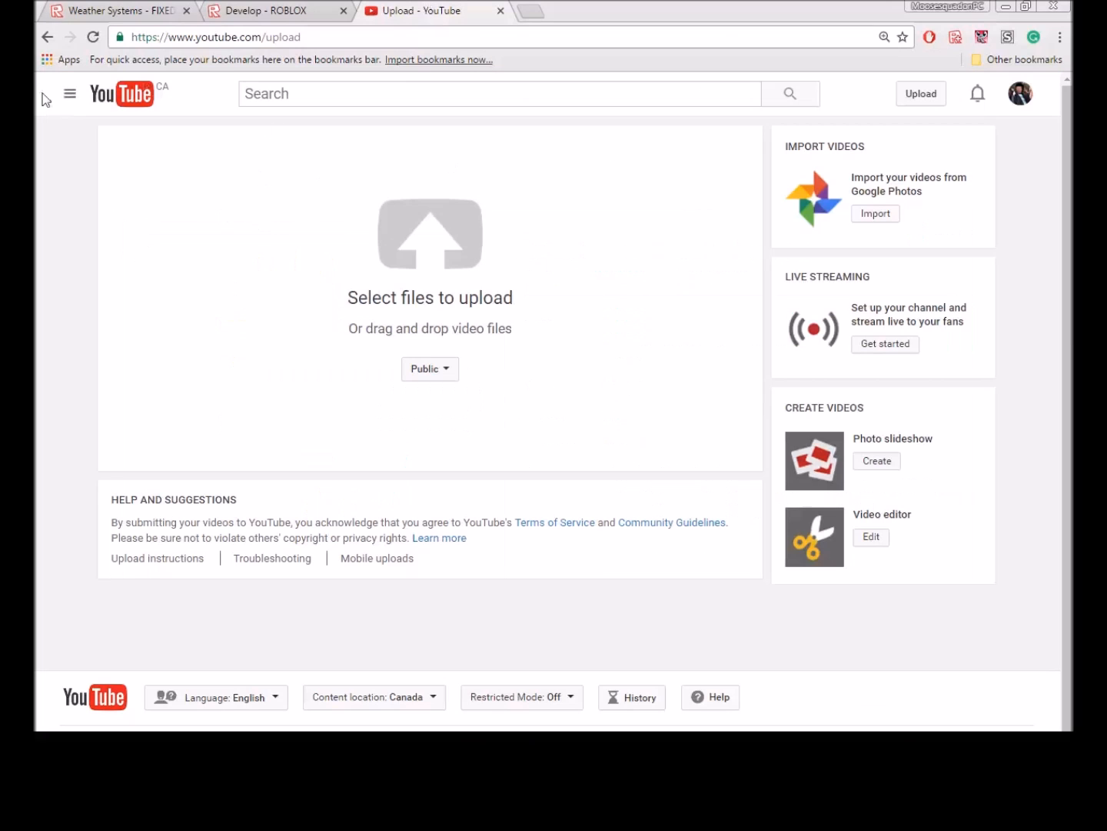
right_click(116, 166)
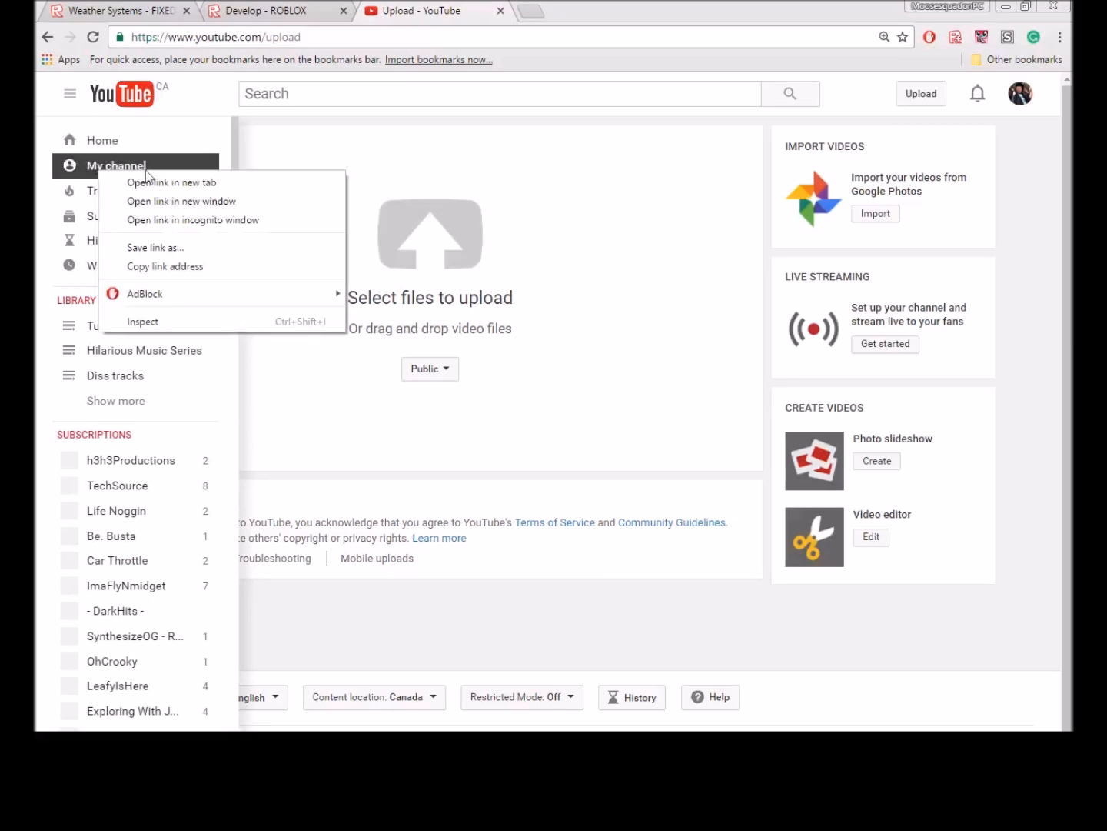
left_click(173, 181)
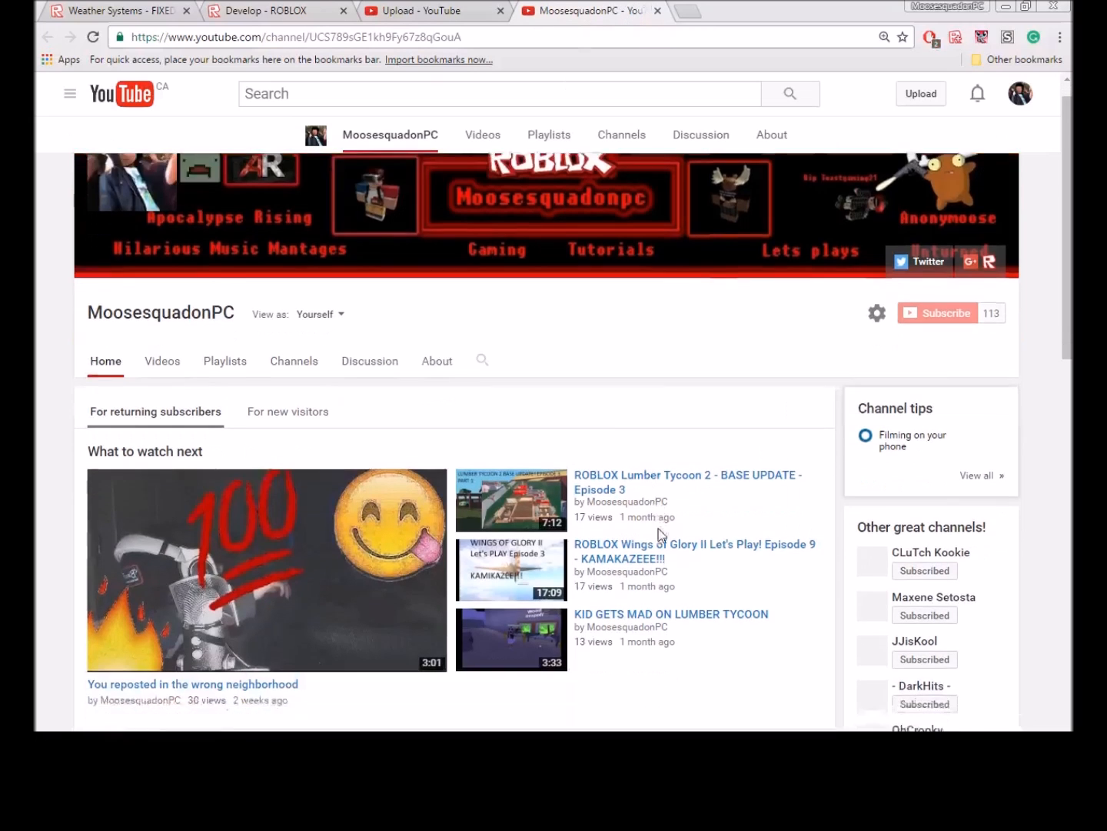
scroll("down", 3)
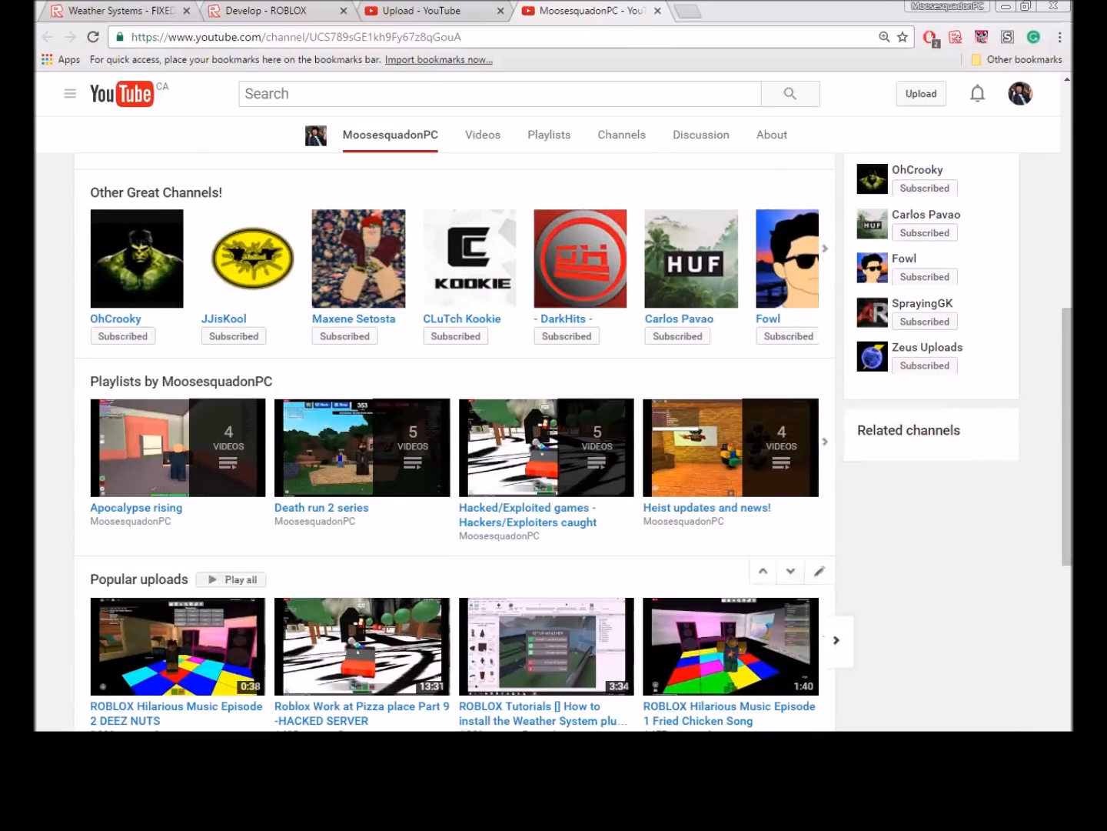
left_click(265, 9)
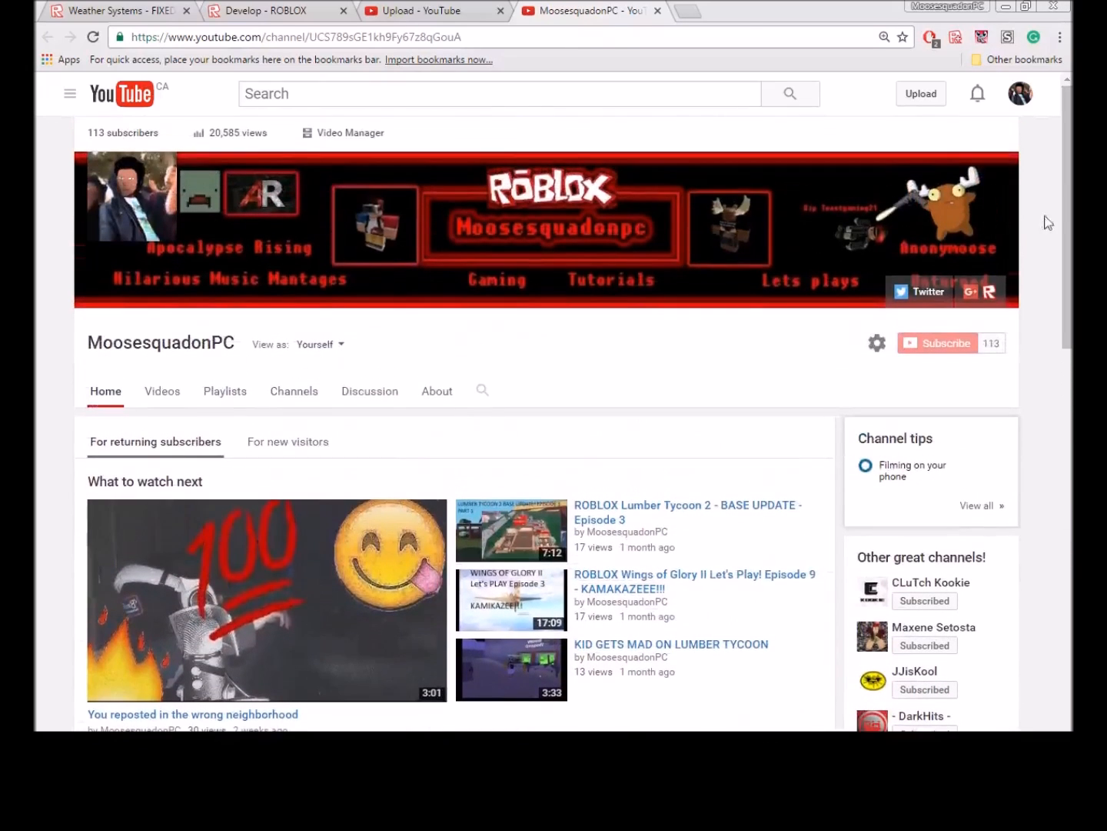
scroll("down", 3)
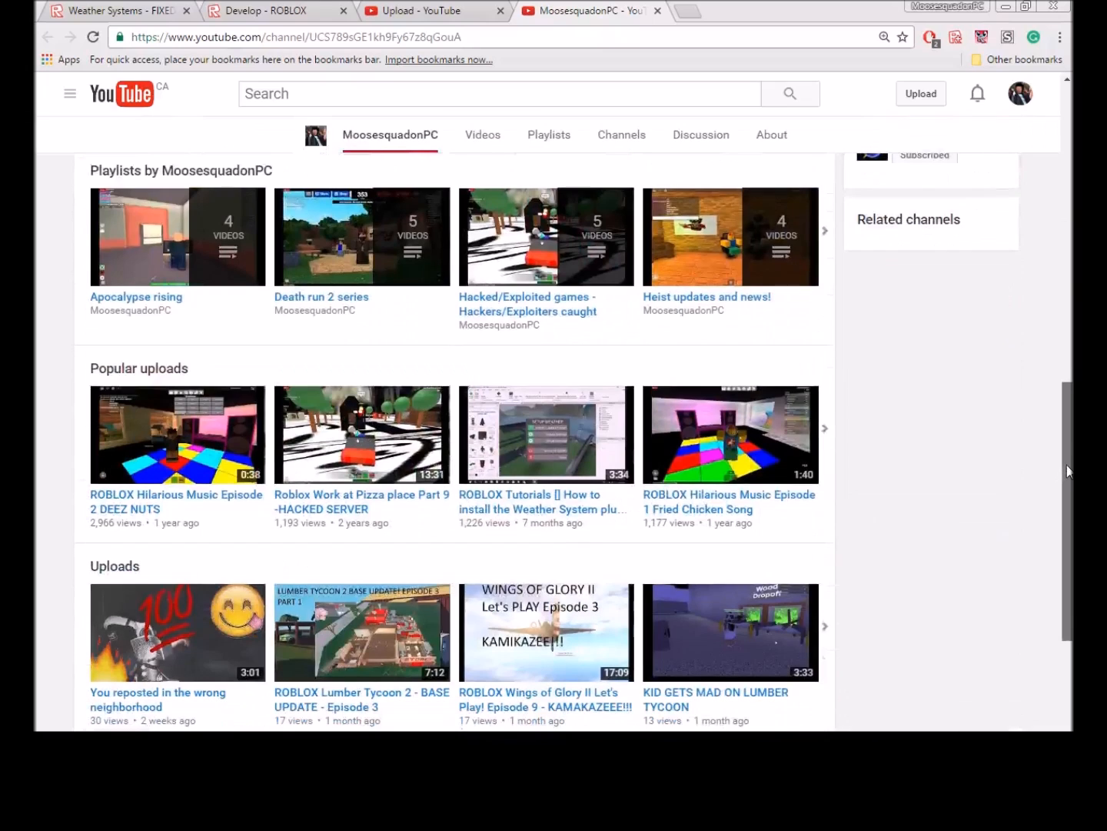
scroll("up", 3)
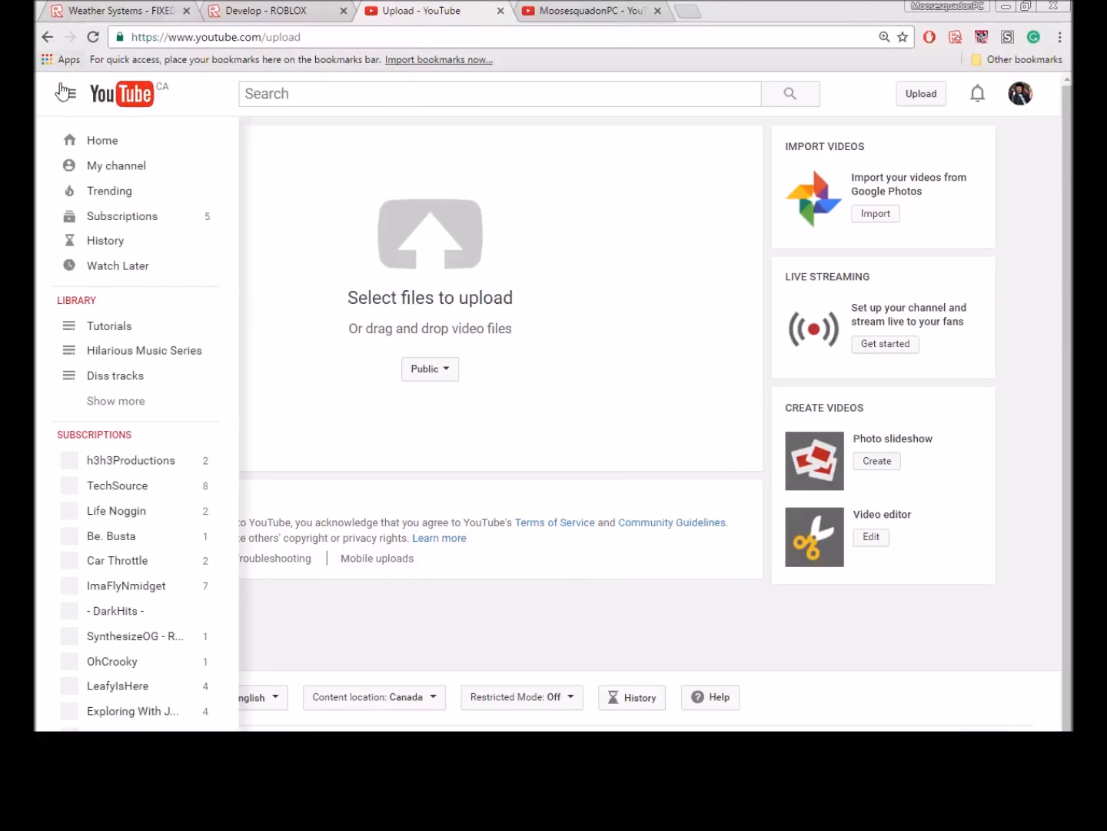
left_click(276, 11)
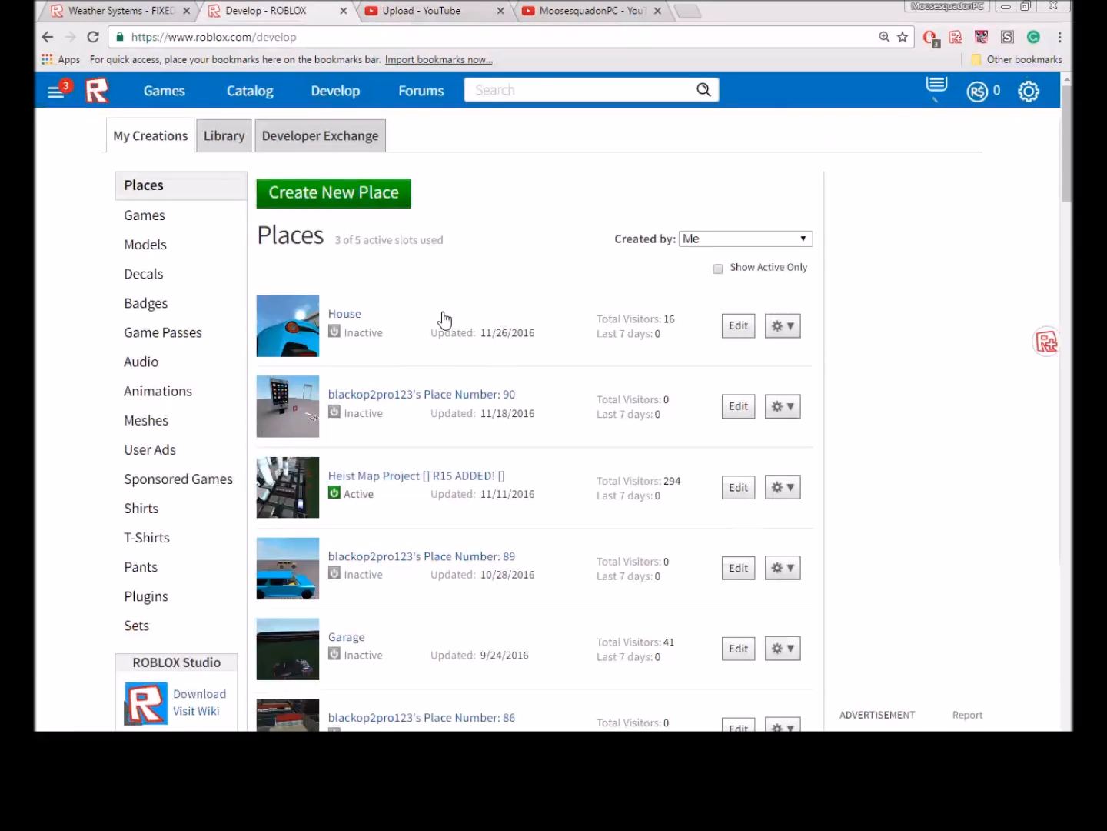
- Reach the Weather Systems plugin page via the creator's profile Inventory filtered to Plugins
left_click(116, 9)
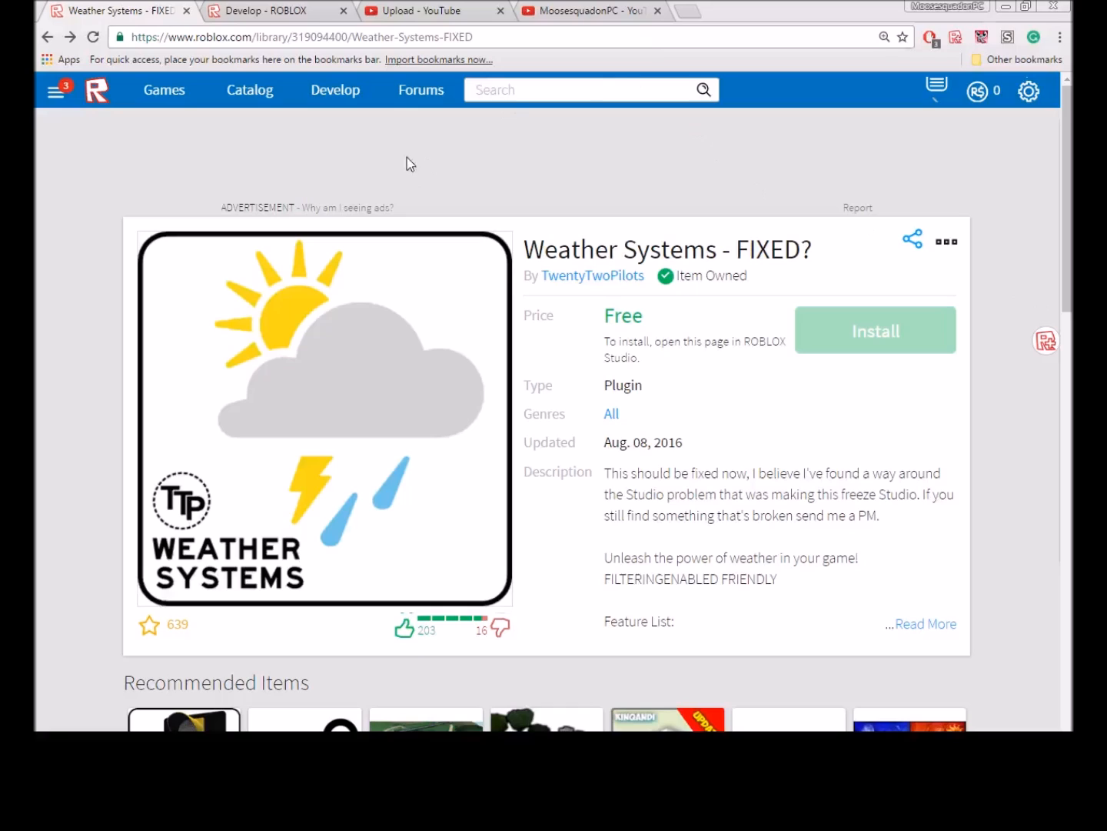
mouse_move(413, 120)
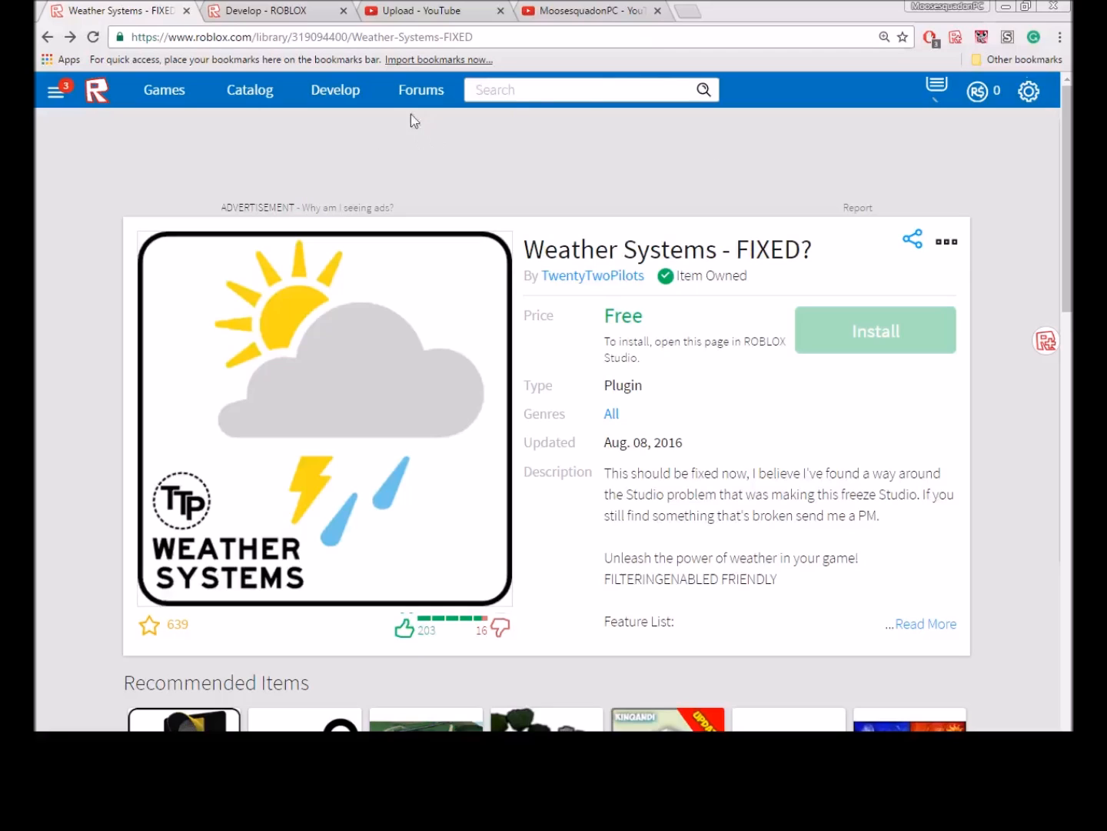
mouse_move(392, 283)
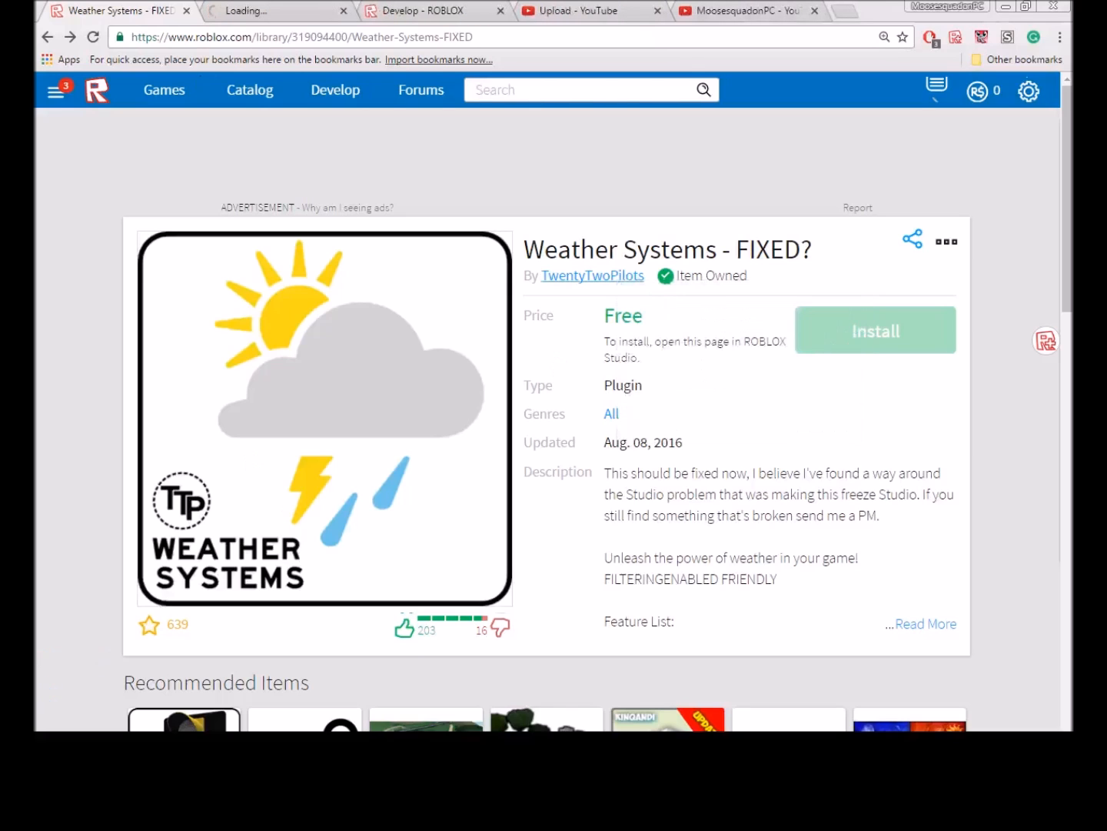
left_click(592, 275)
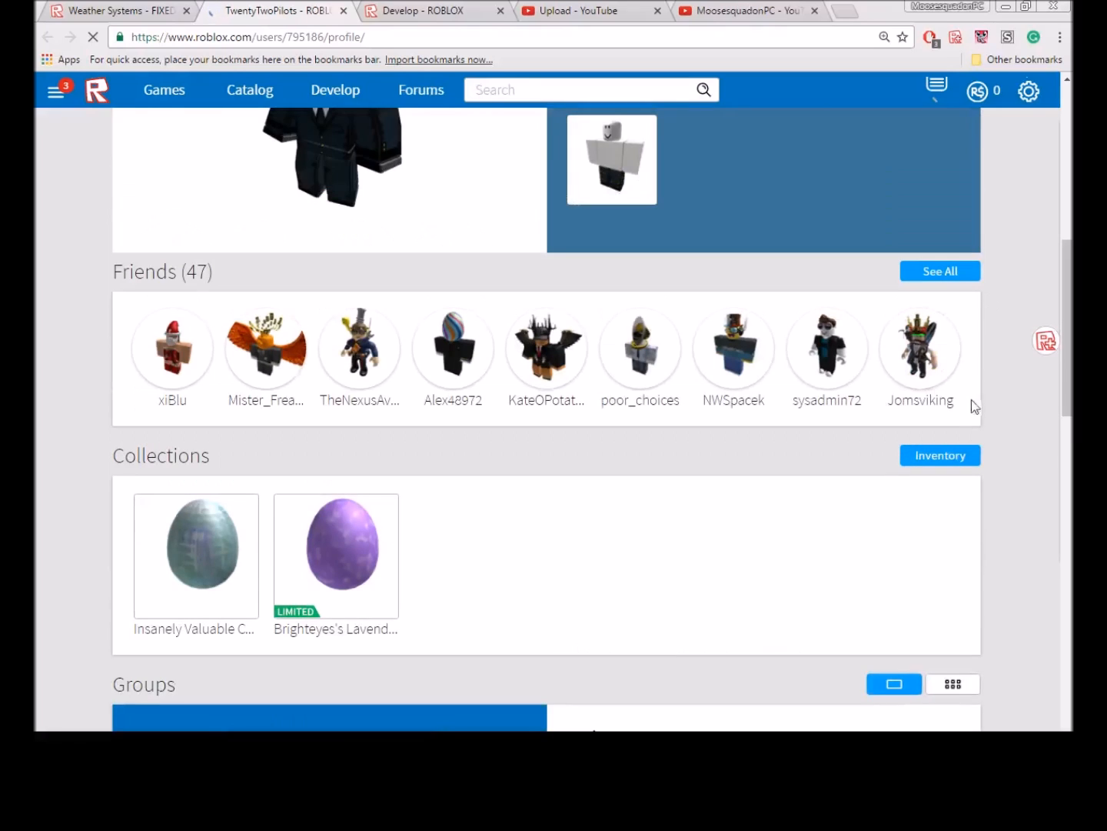
left_click(920, 351)
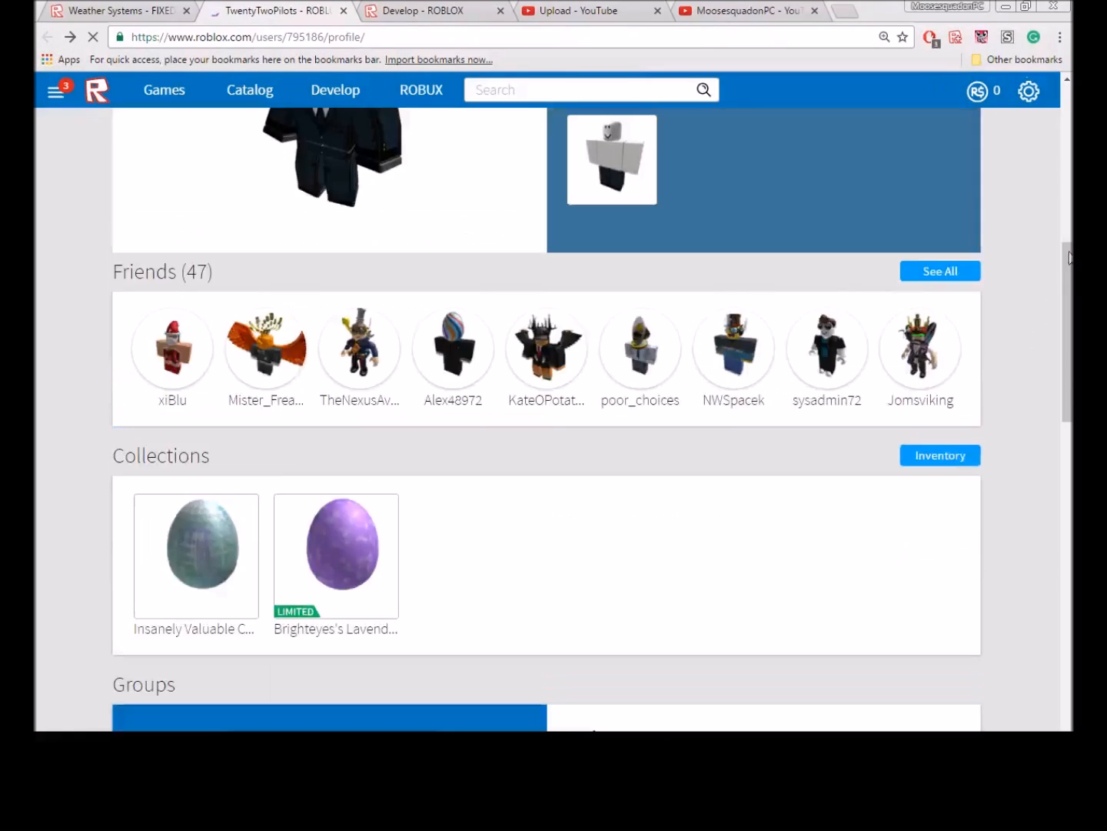
left_click(940, 456)
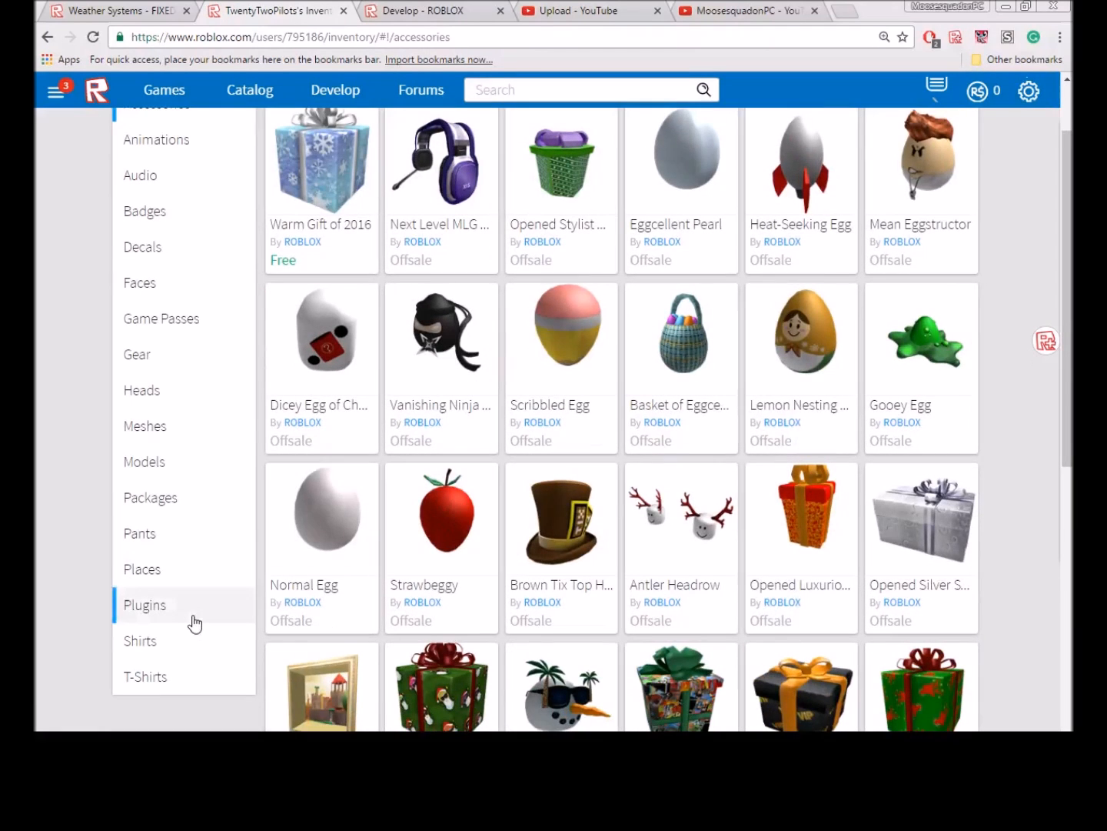
left_click(145, 604)
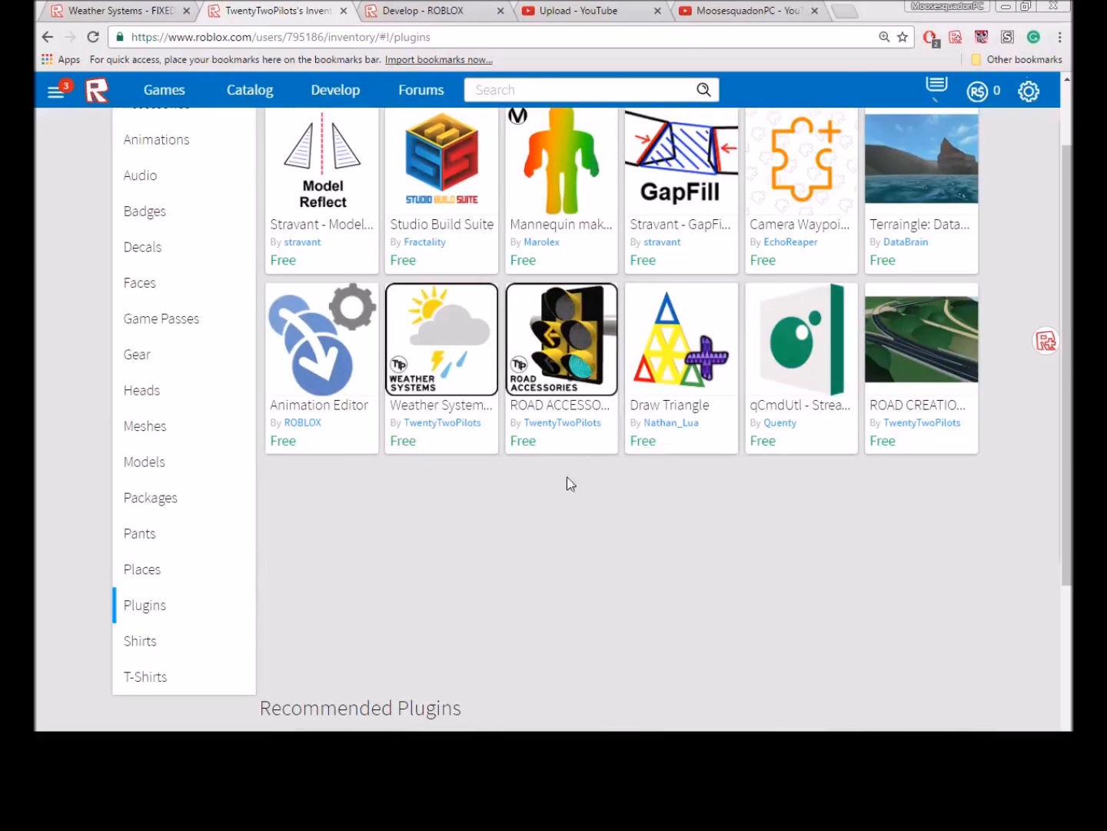
left_click(440, 338)
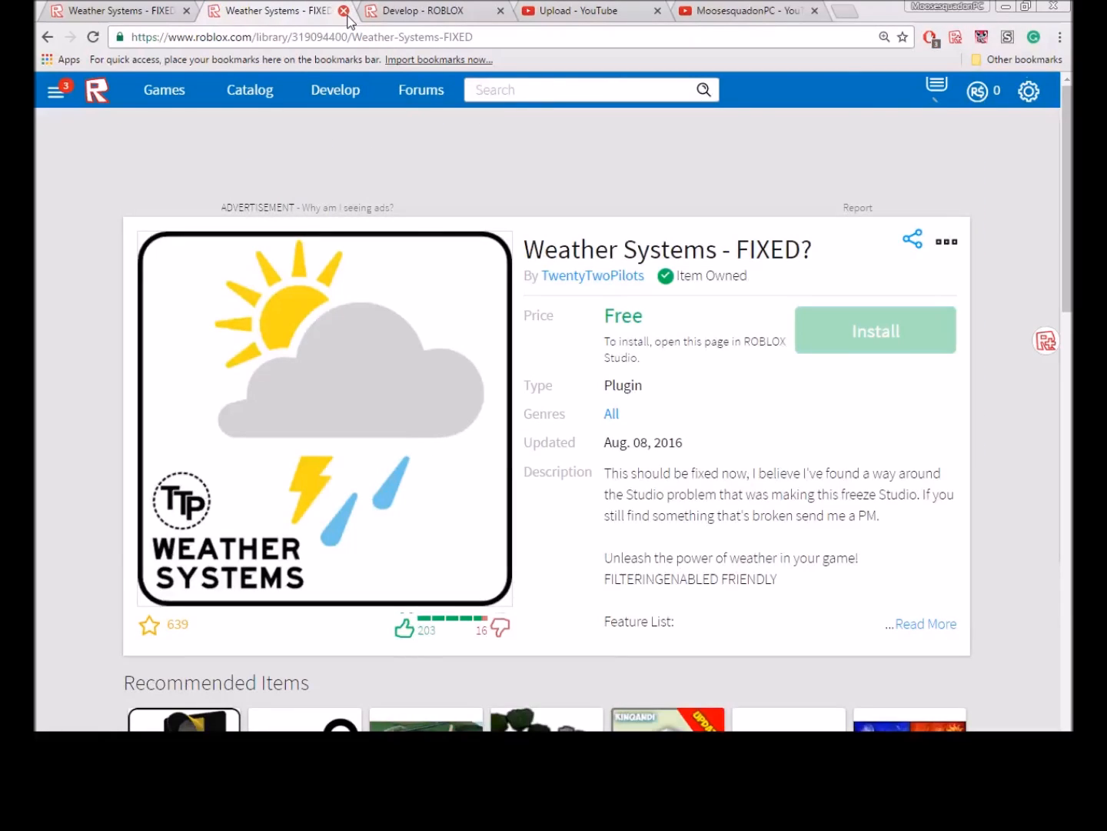
- Close the duplicate plugin tab and browse the Places list on the Develop page
left_click(344, 9)
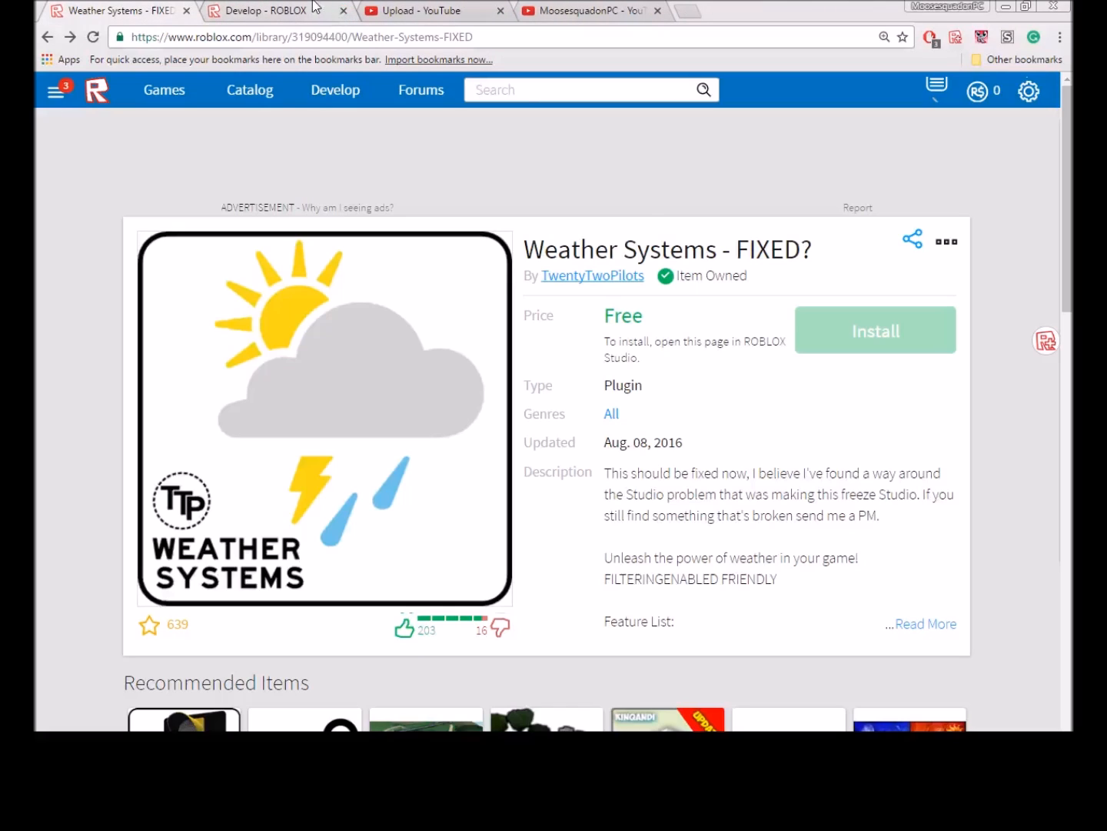
mouse_move(274, 9)
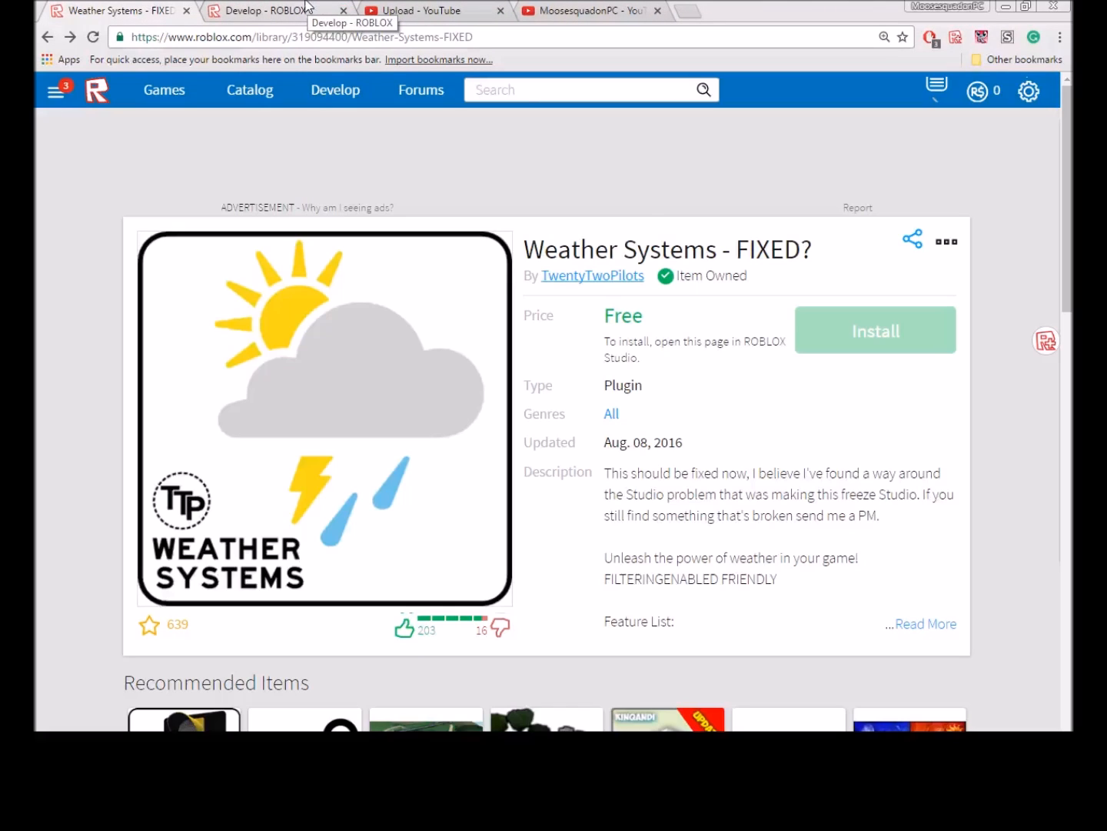
left_click(265, 11)
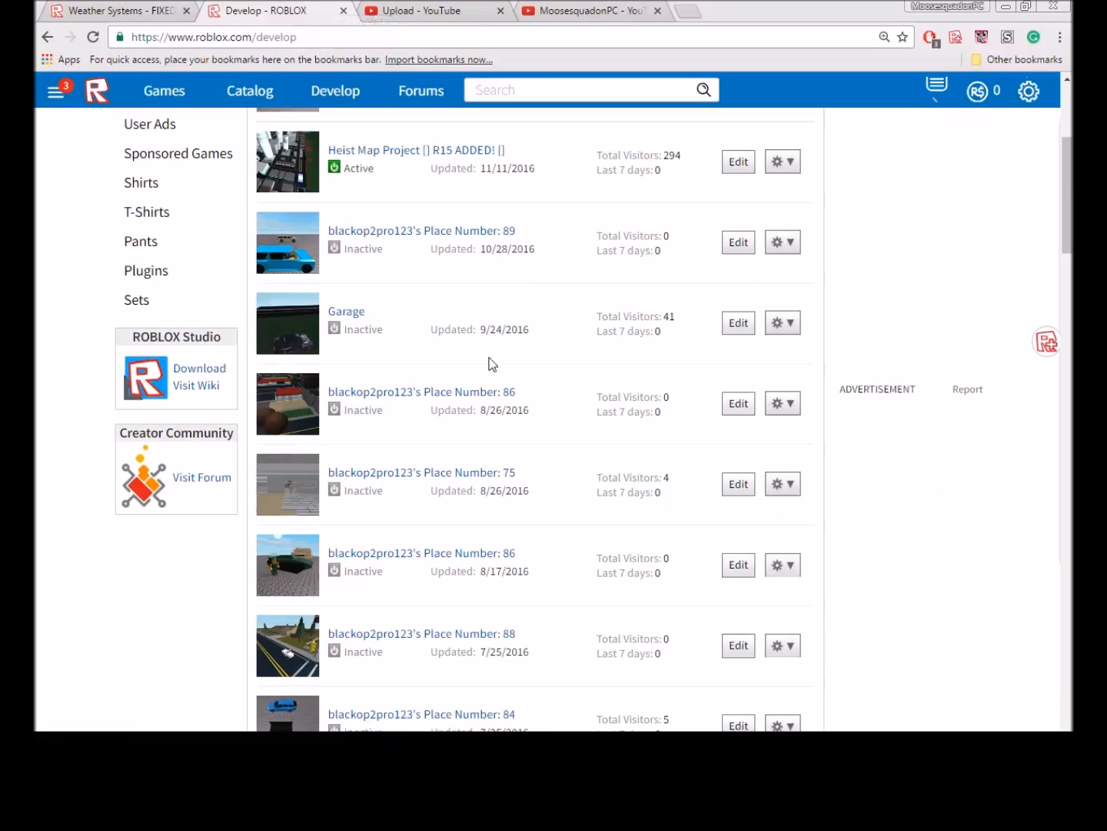
scroll("up", 3)
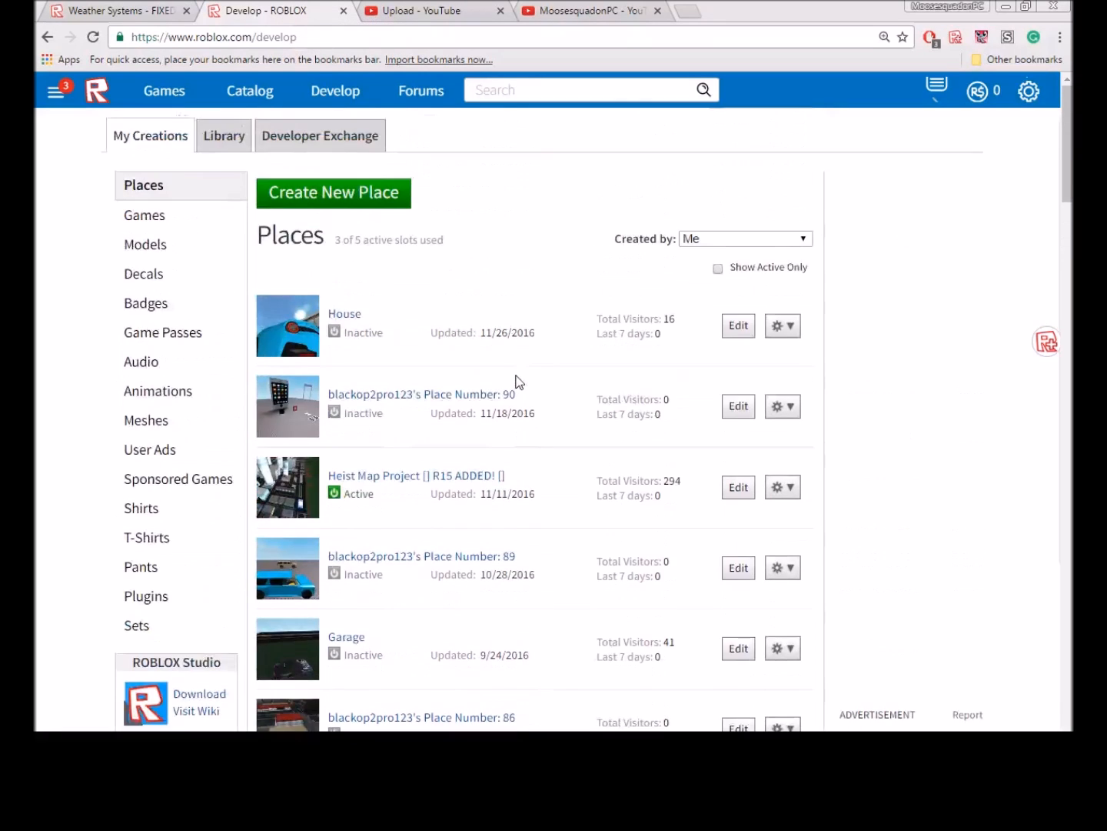
scroll("down", 3)
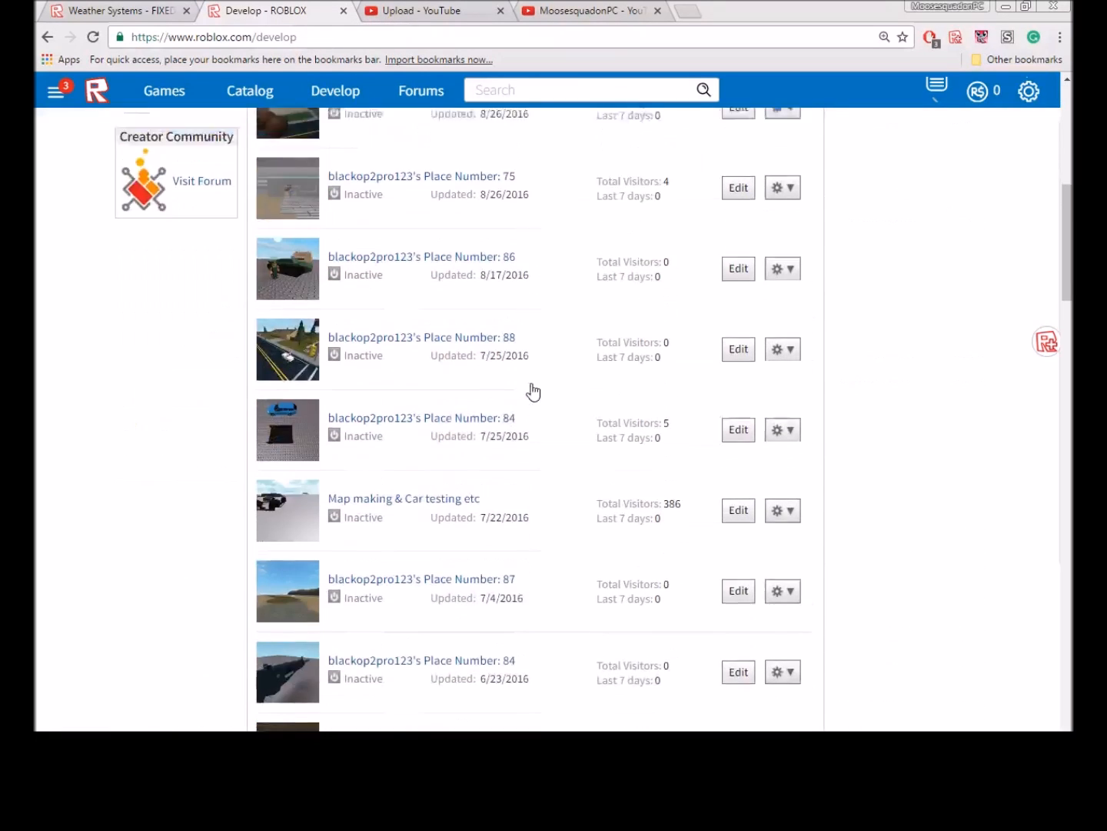
scroll("up", 3)
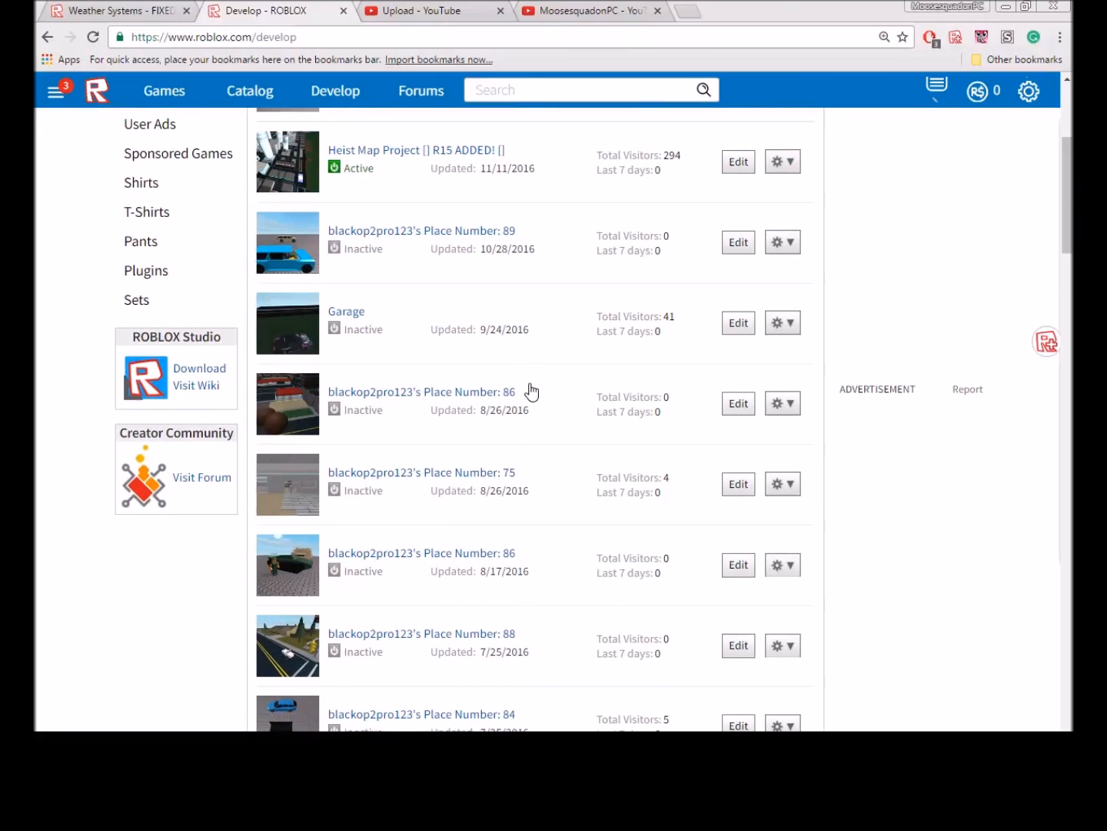
scroll("down", 3)
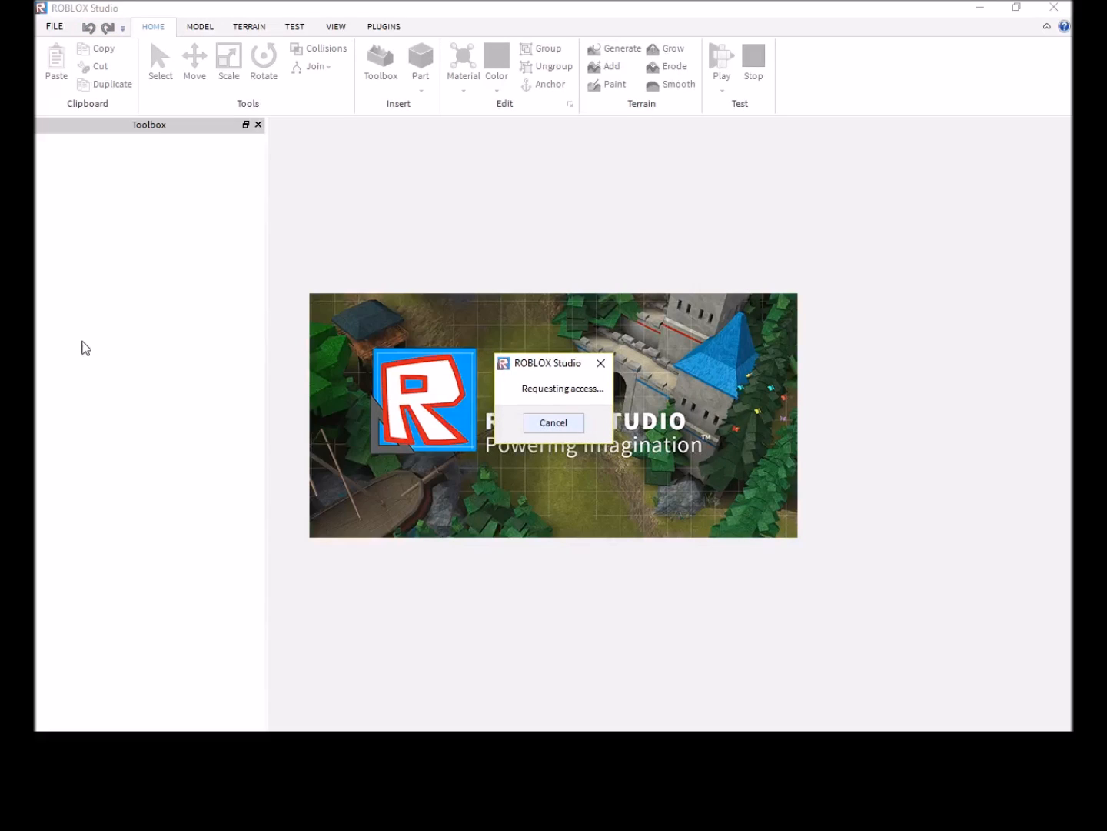
mouse_move(606, 325)
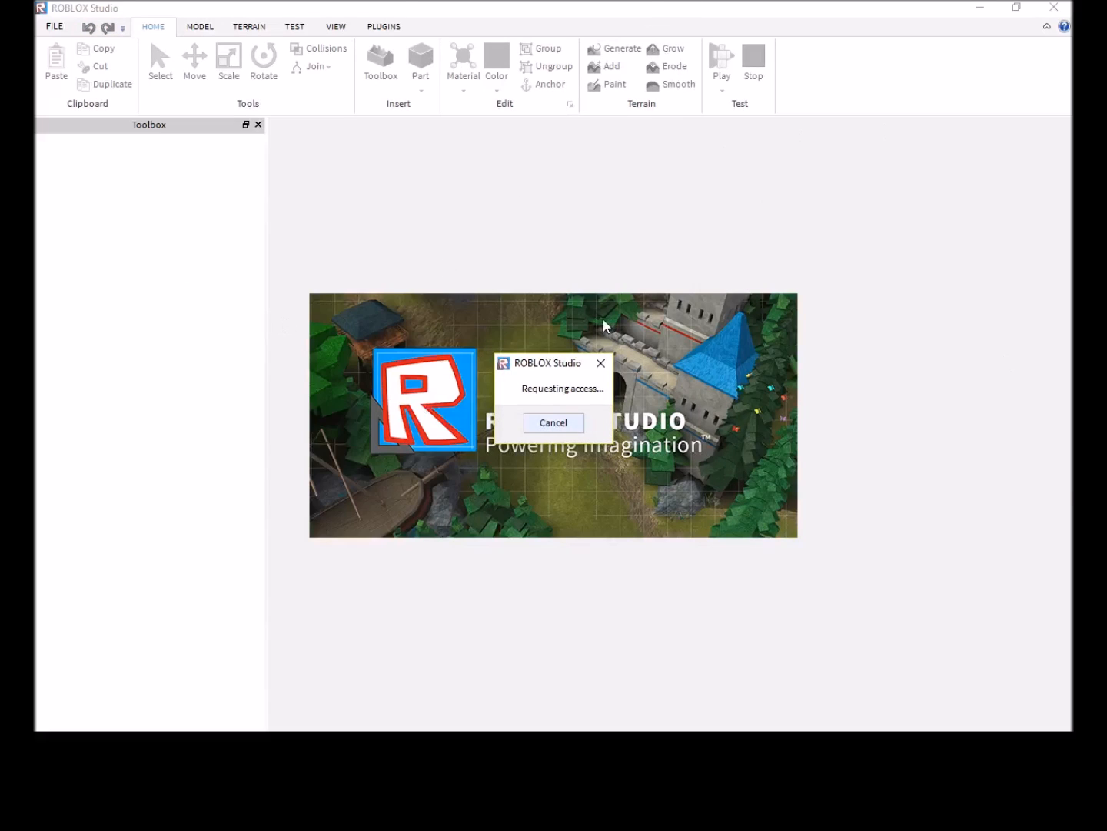
mouse_move(218, 702)
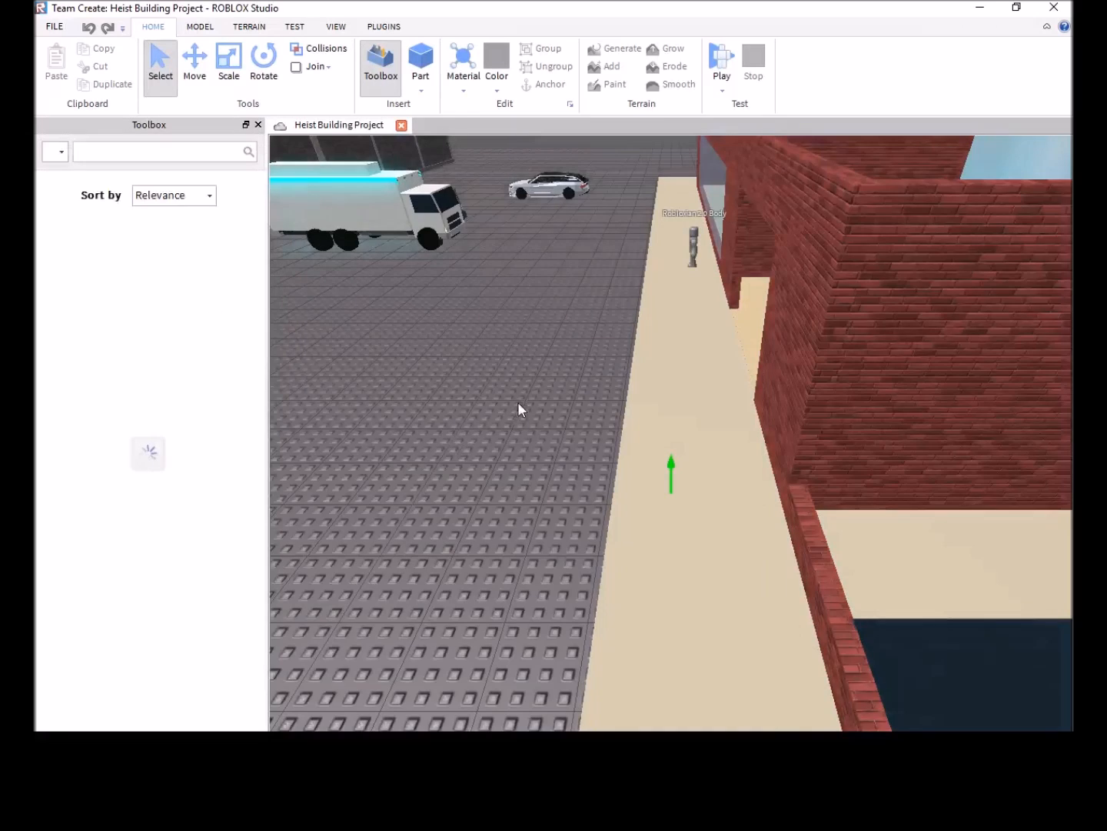
- Show the installed plugins in Studio for the Heist Building Project place
left_click(336, 26)
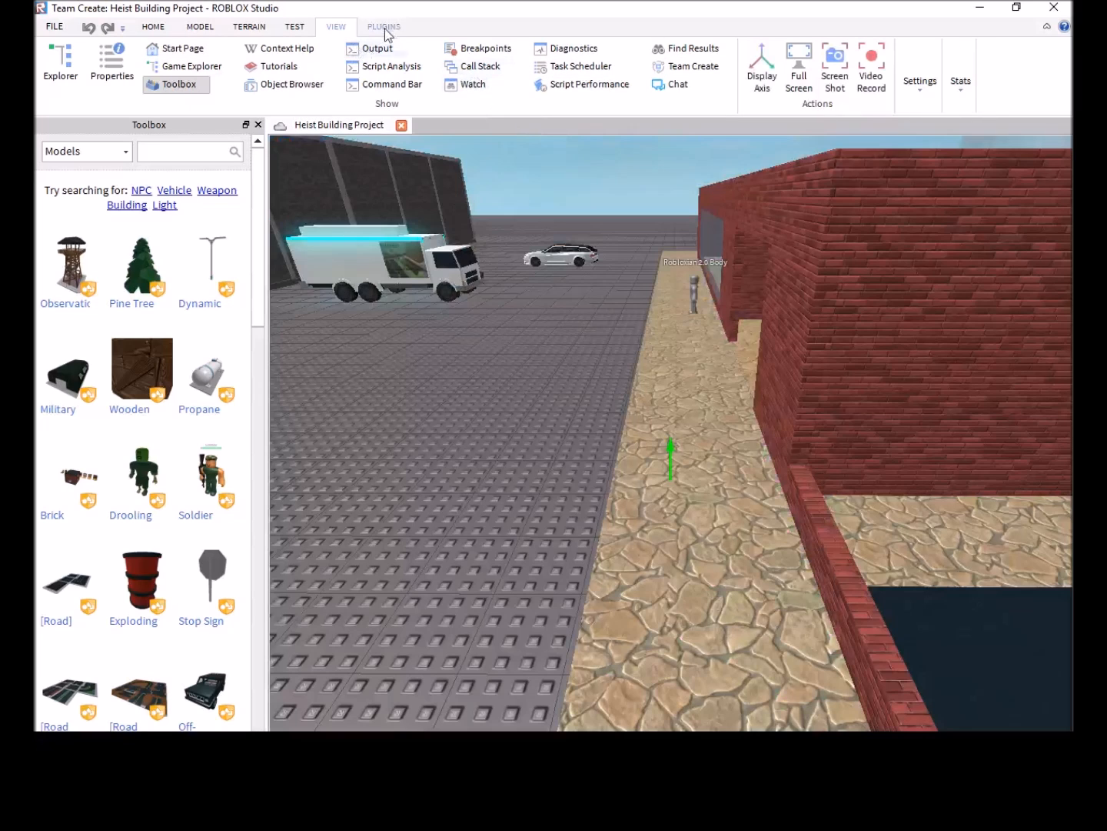
left_click(385, 27)
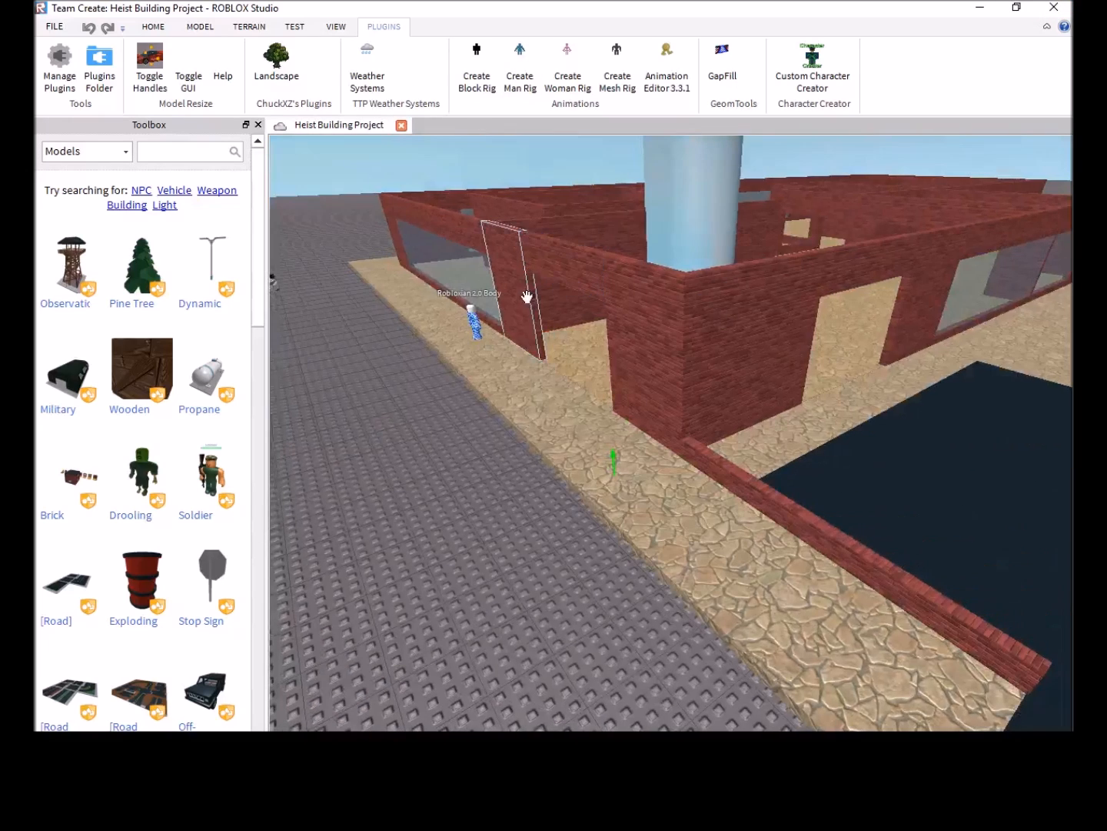
- Install Weather Systems into the place and enable Use Metric System in its settings
left_click(366, 69)
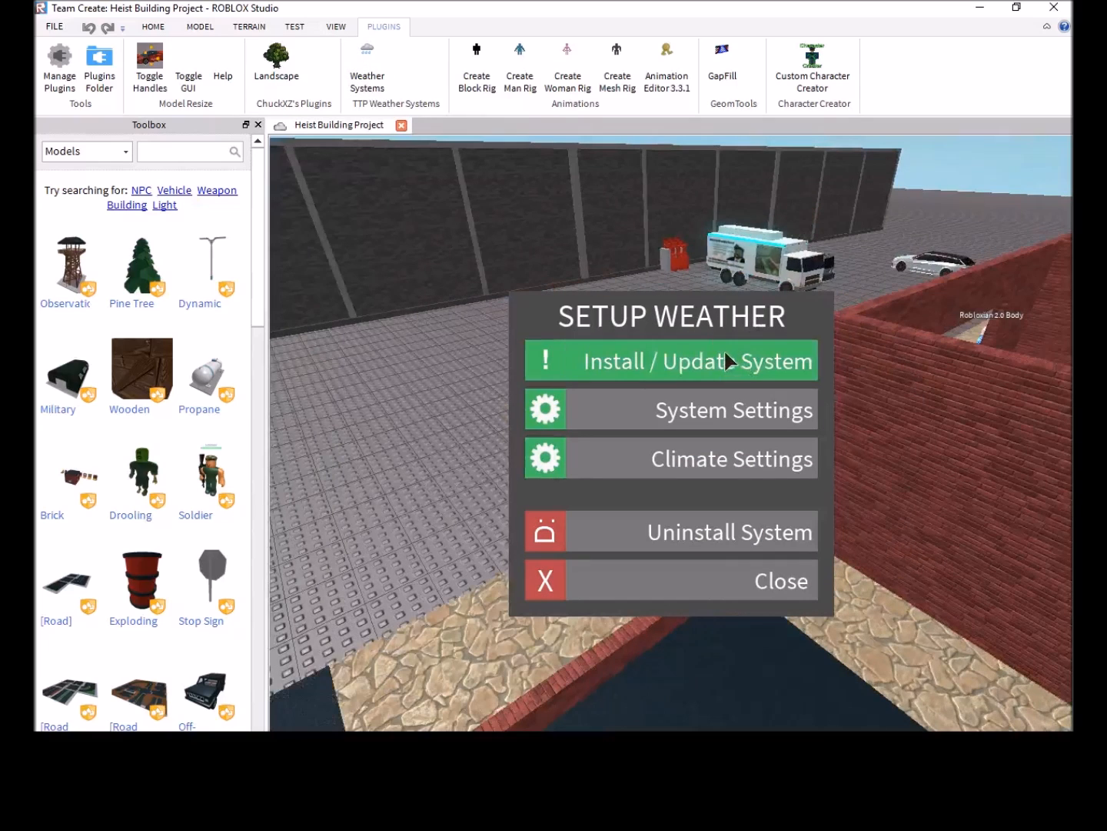
left_click(670, 360)
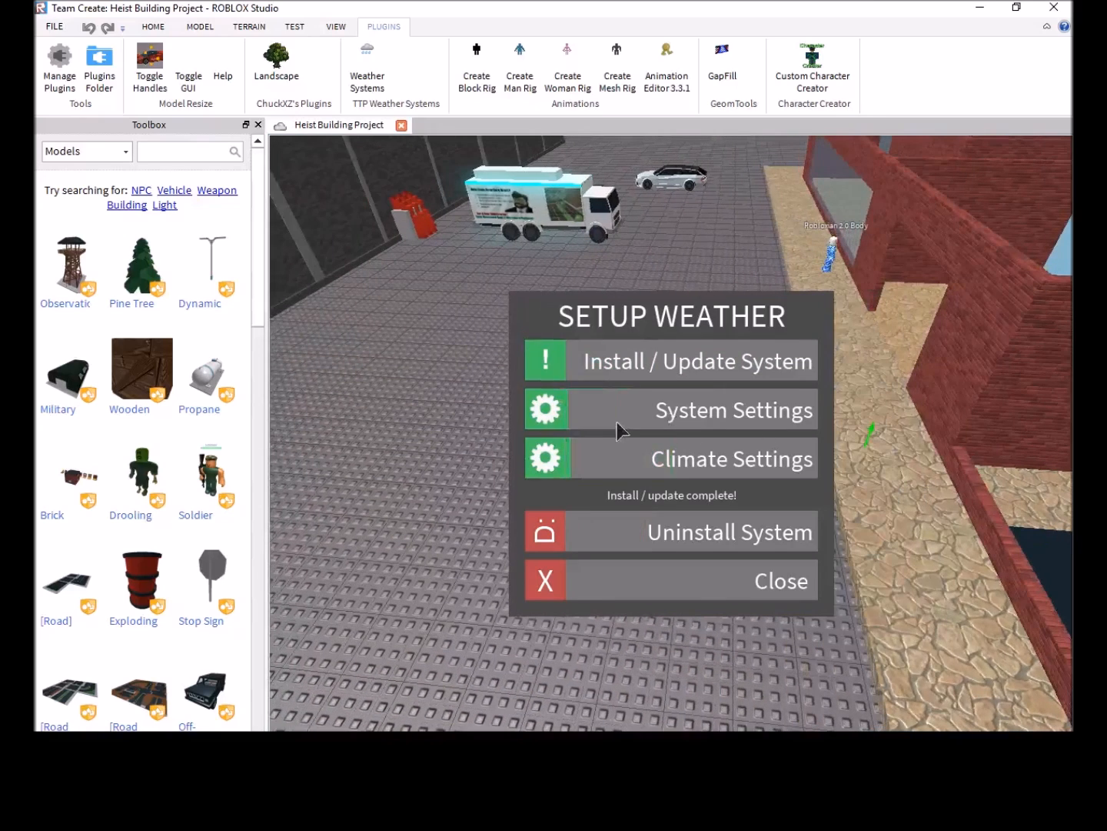
mouse_move(649, 430)
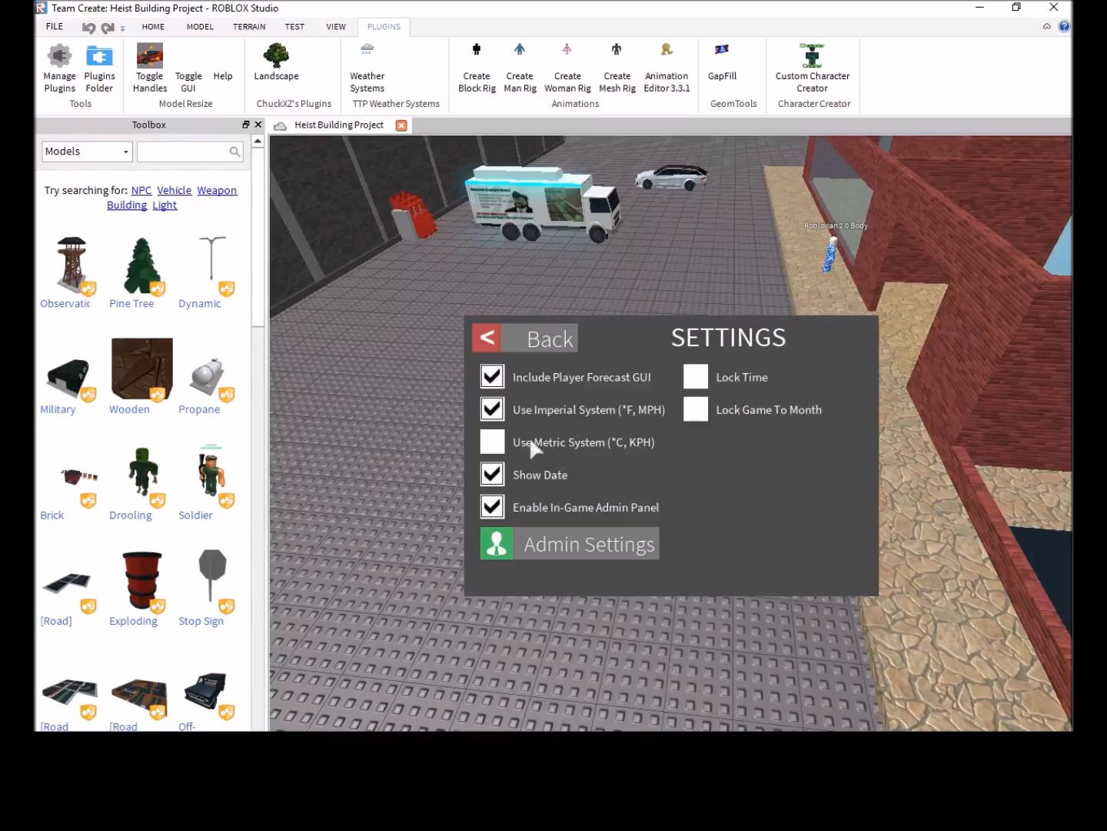
left_click(493, 443)
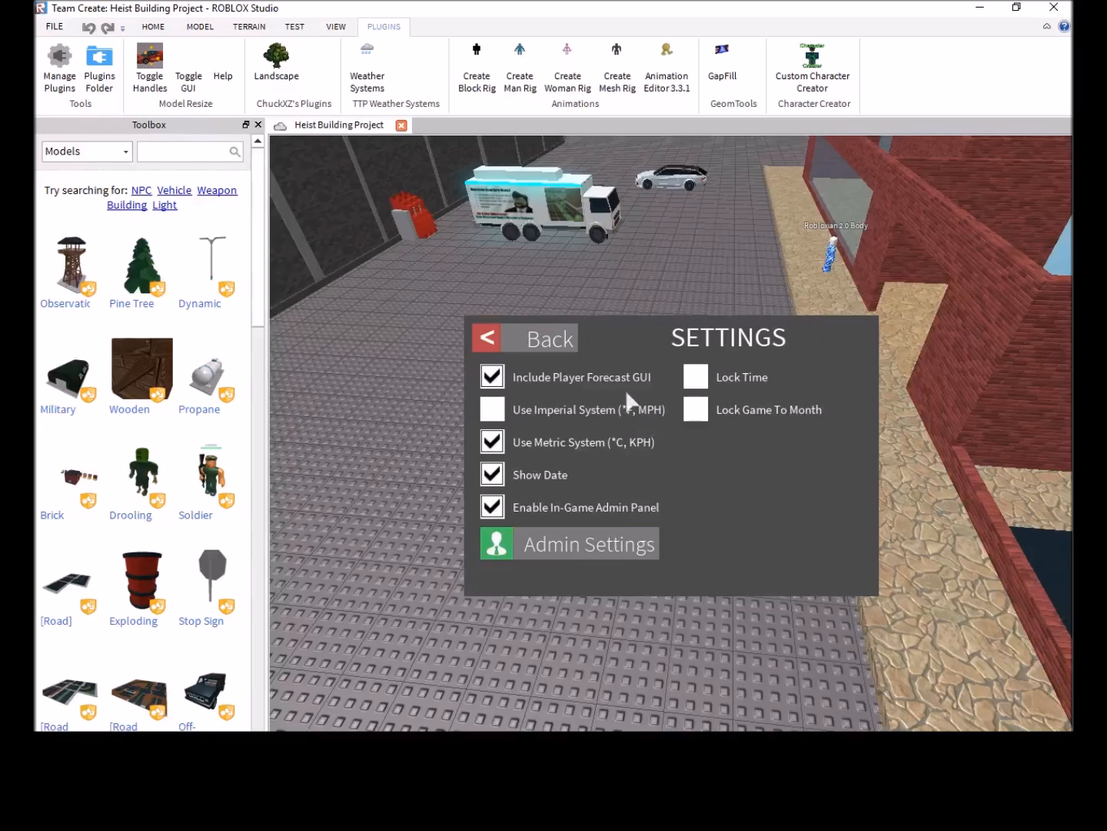
mouse_move(574, 348)
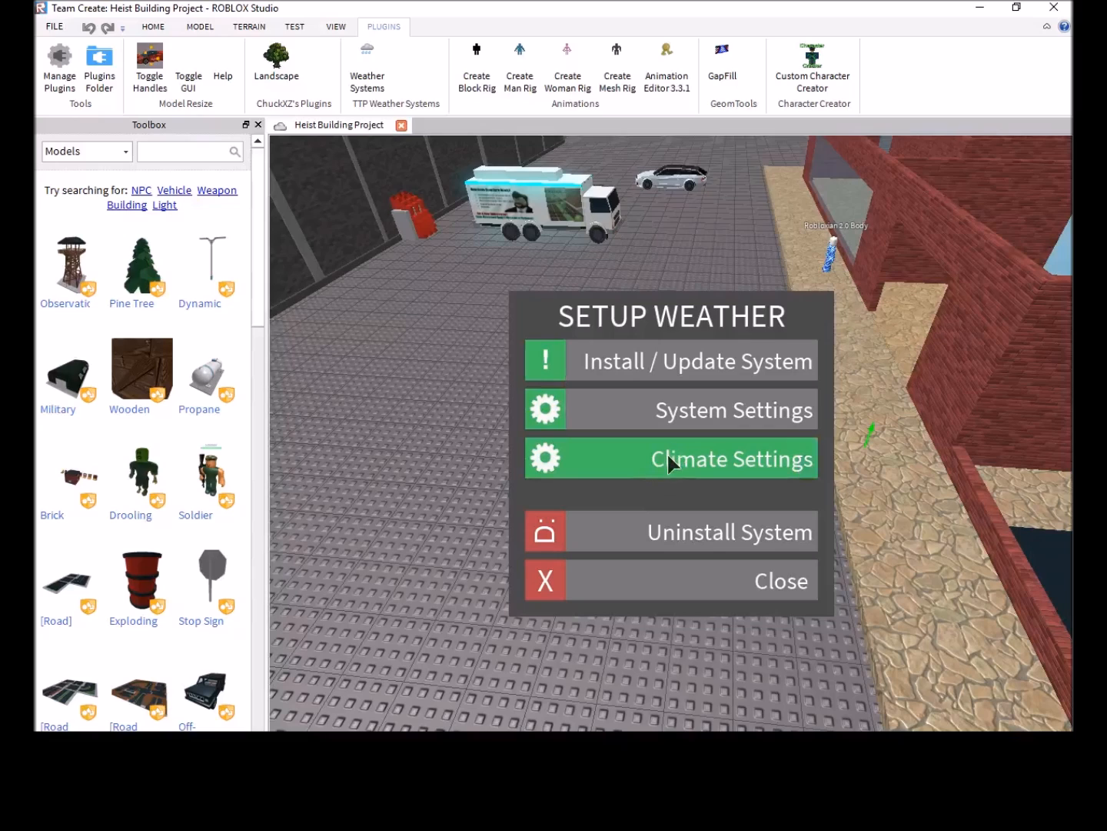
- Enable Limit Weather from Sunny to Strong Thunderstorms in Climate Settings and go back
left_click(671, 458)
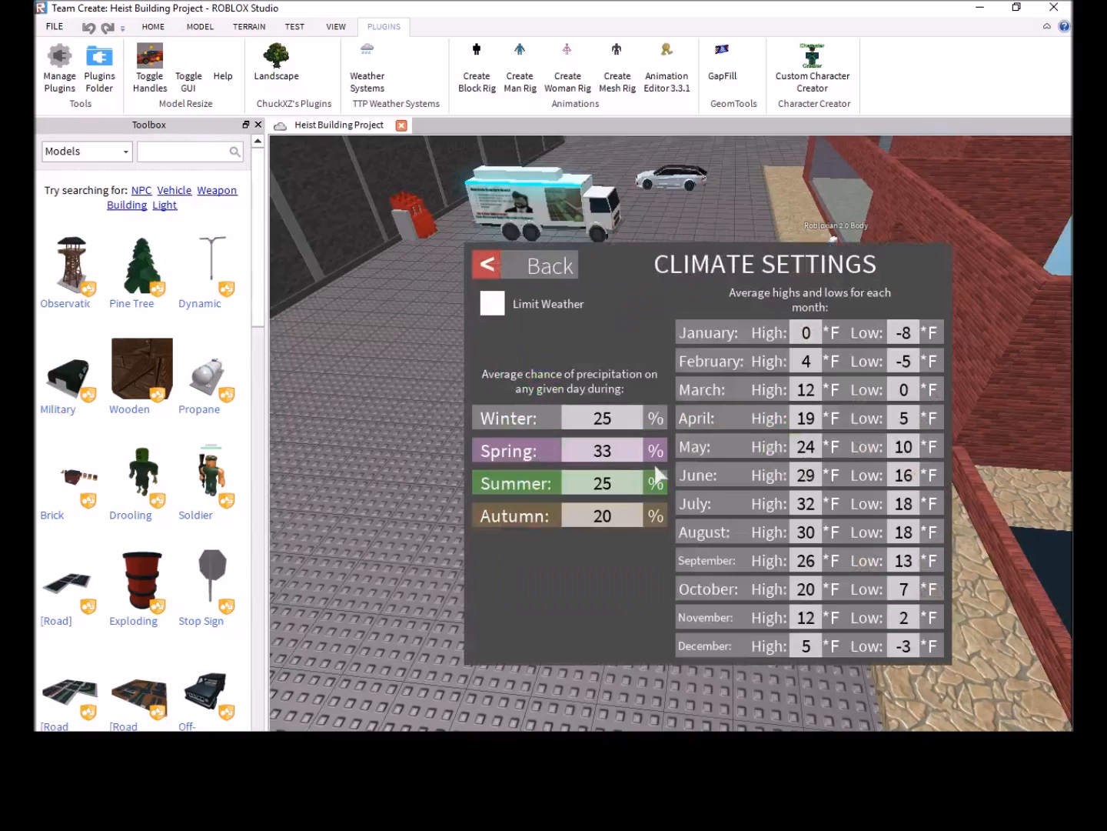
left_click(492, 303)
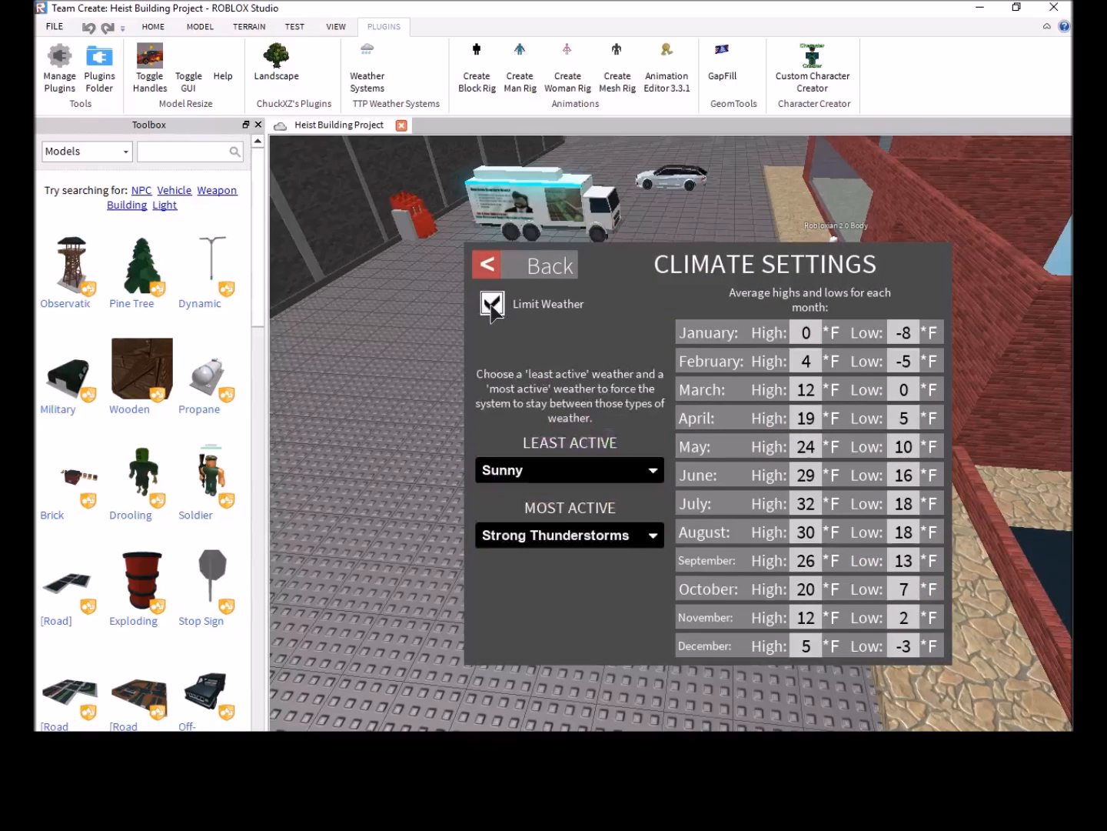
left_click(492, 303)
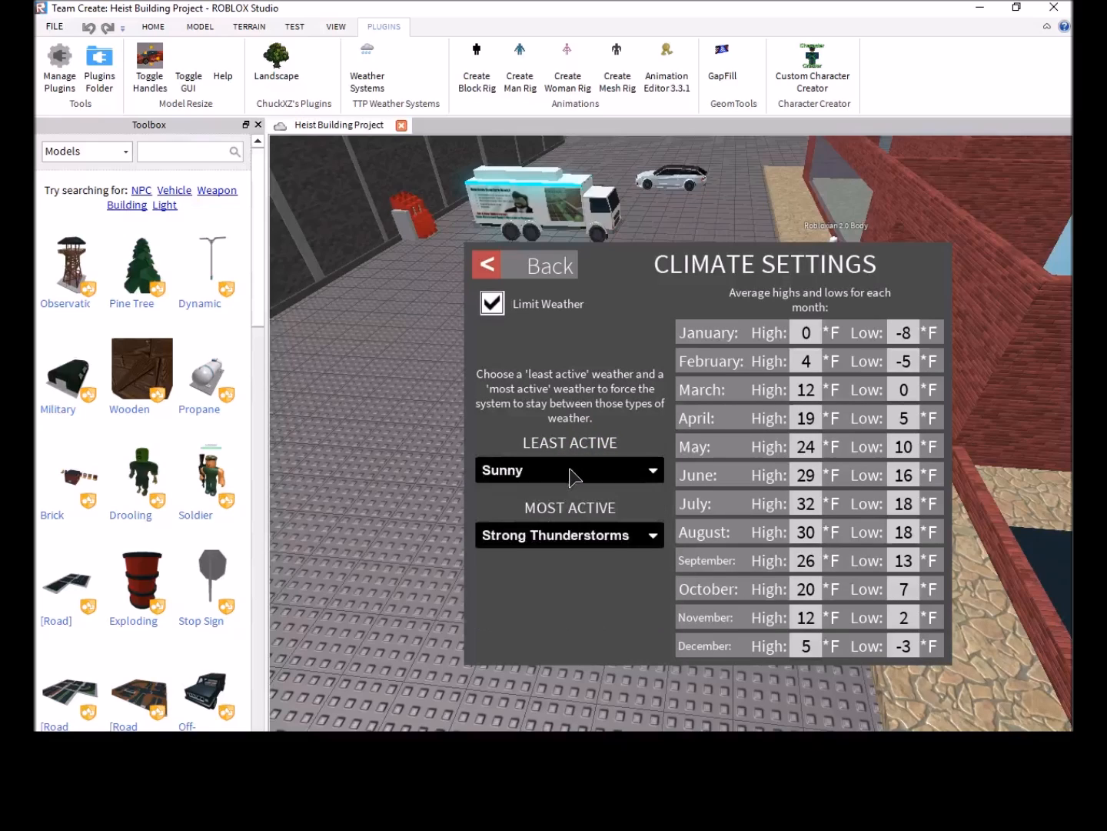
mouse_move(508, 328)
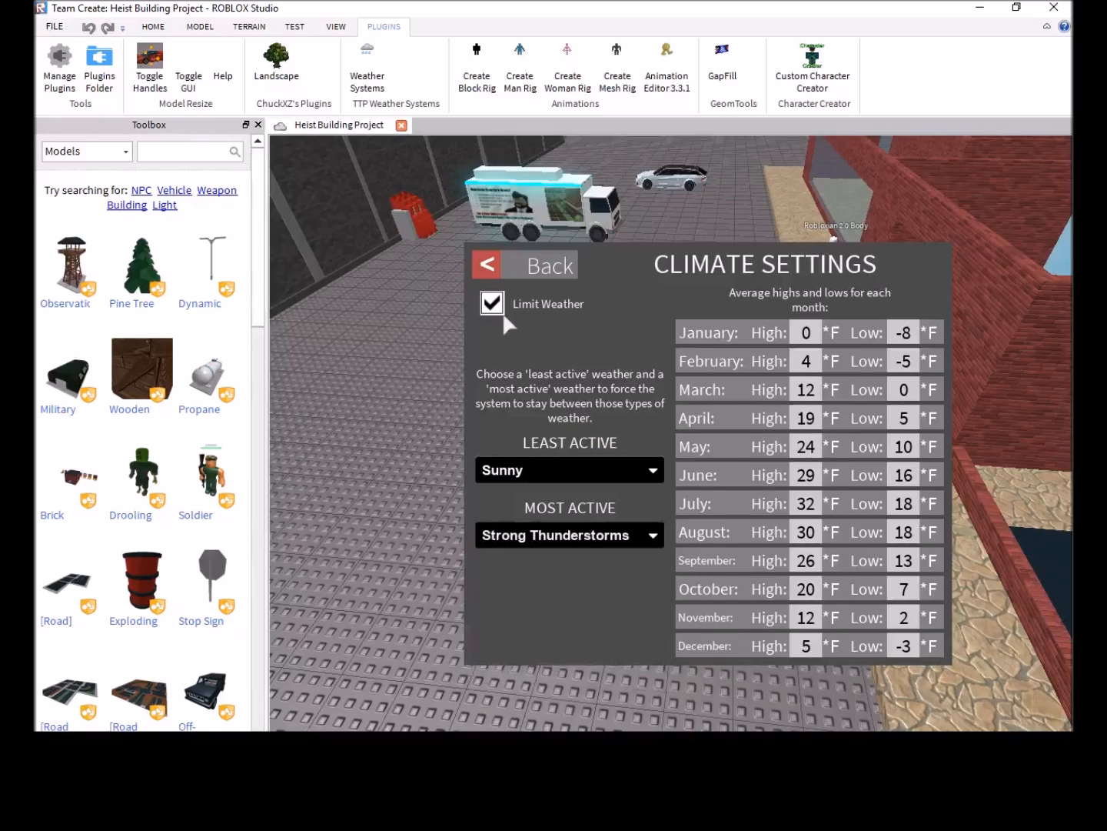
left_click(492, 303)
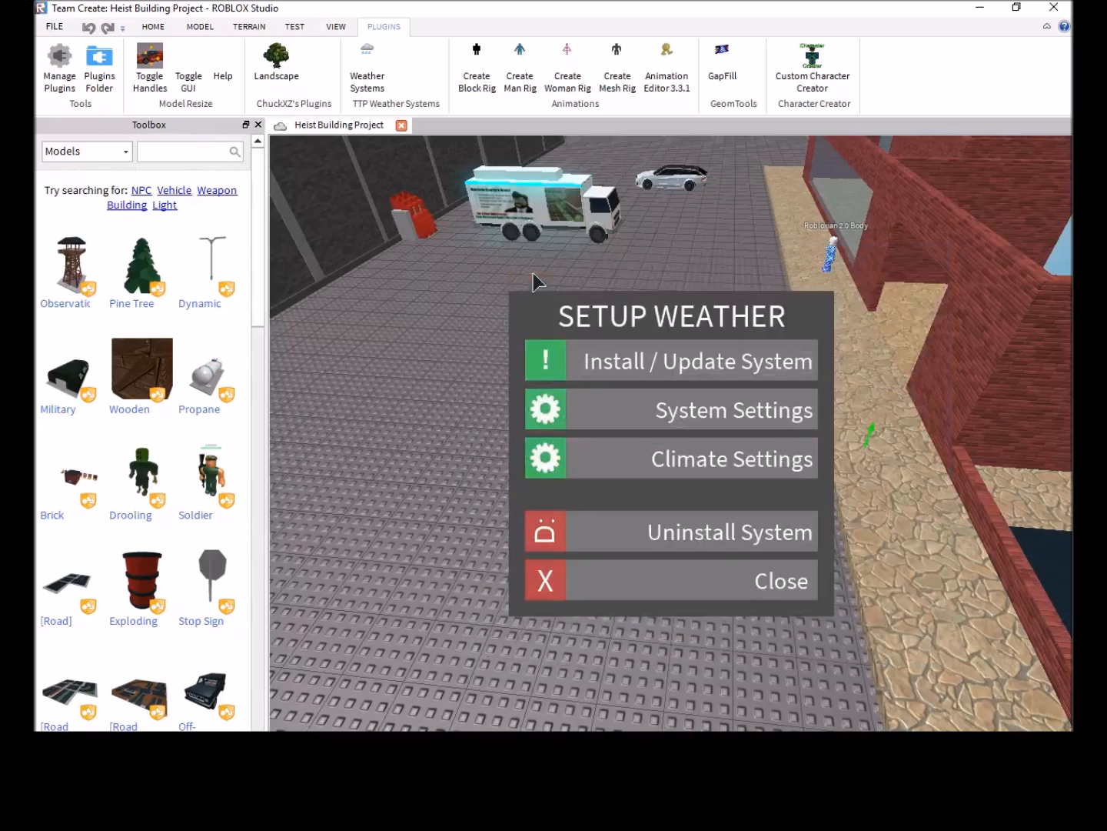
mouse_move(403, 538)
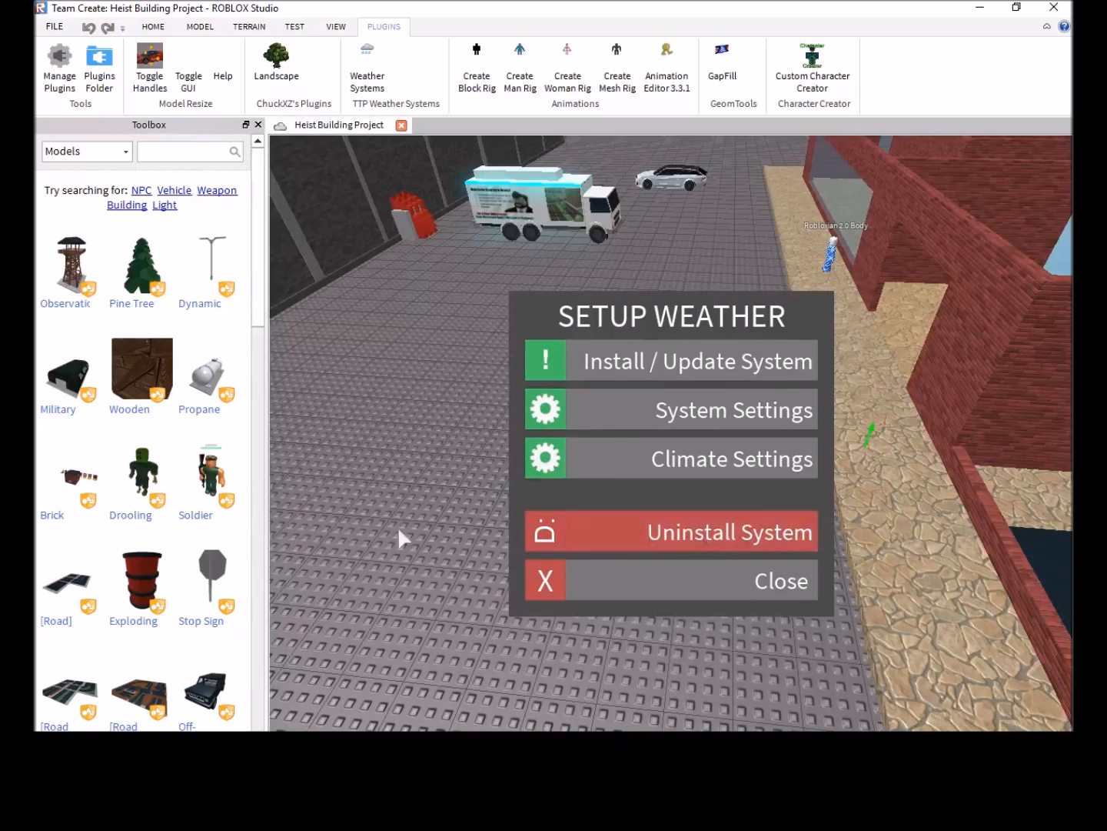
mouse_move(762, 437)
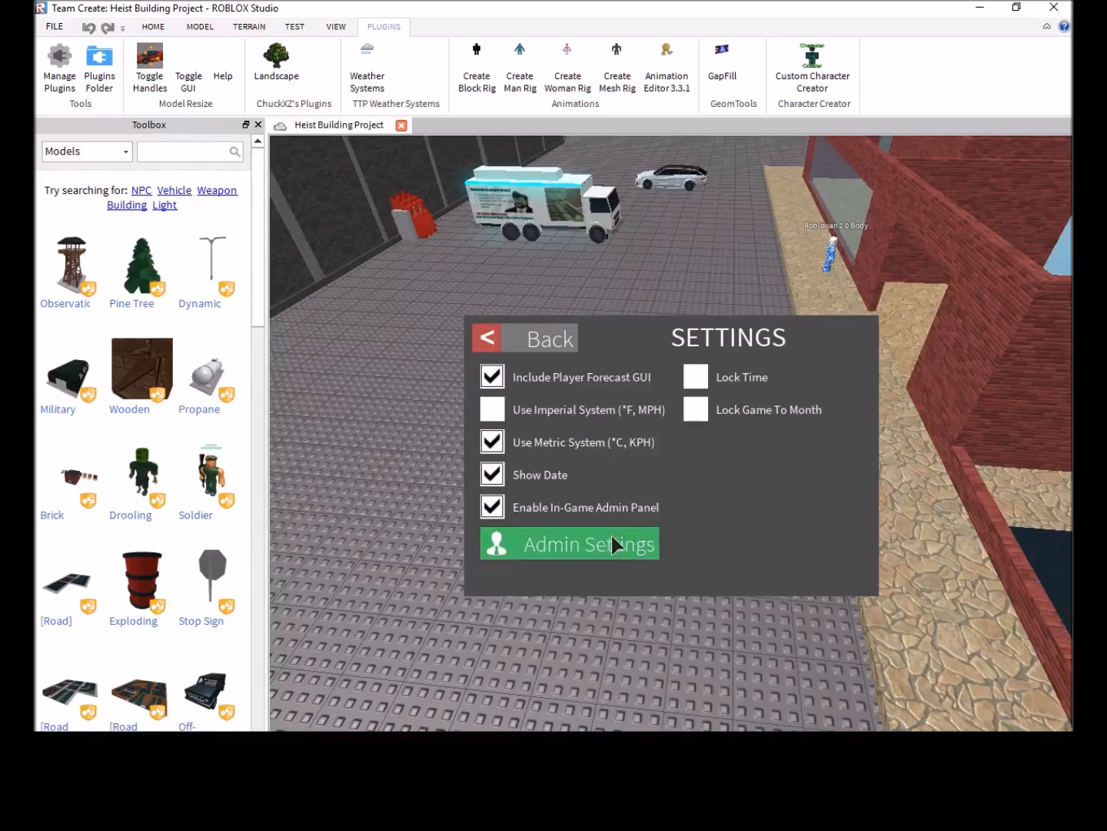
- Show Admin Settings with the empty admin player list and panel hot key k
left_click(569, 543)
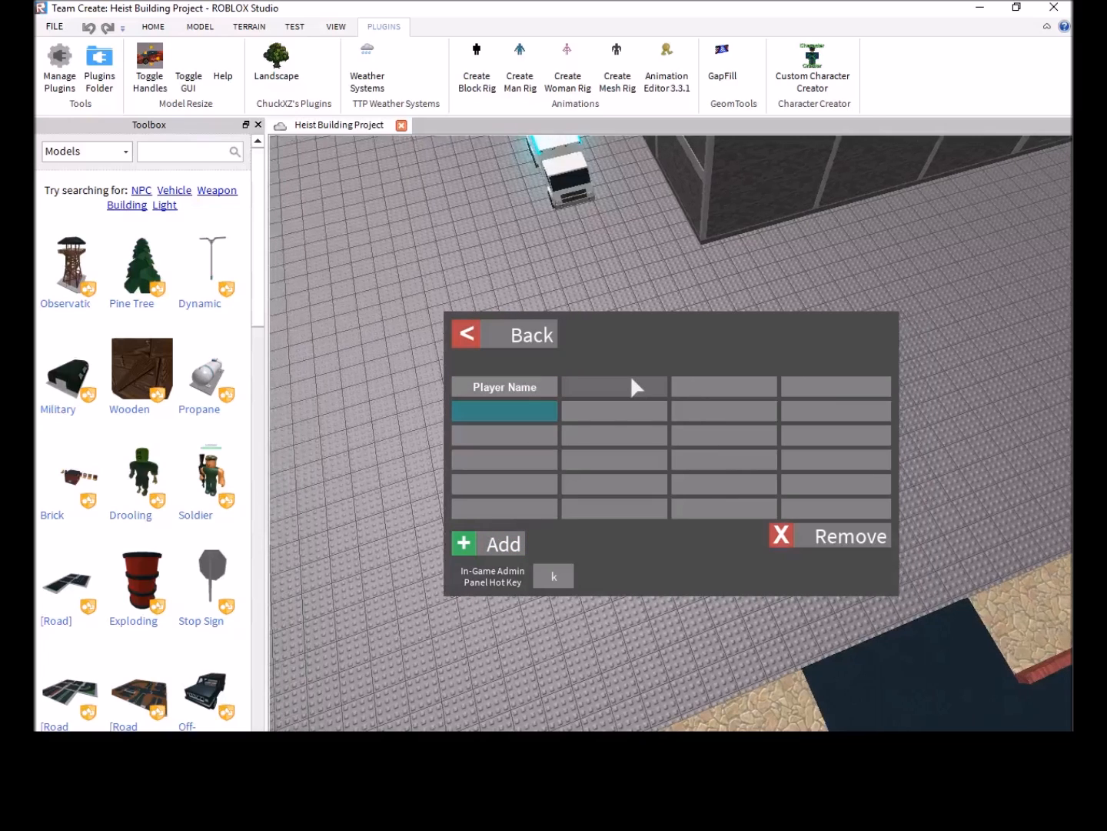
left_click(614, 386)
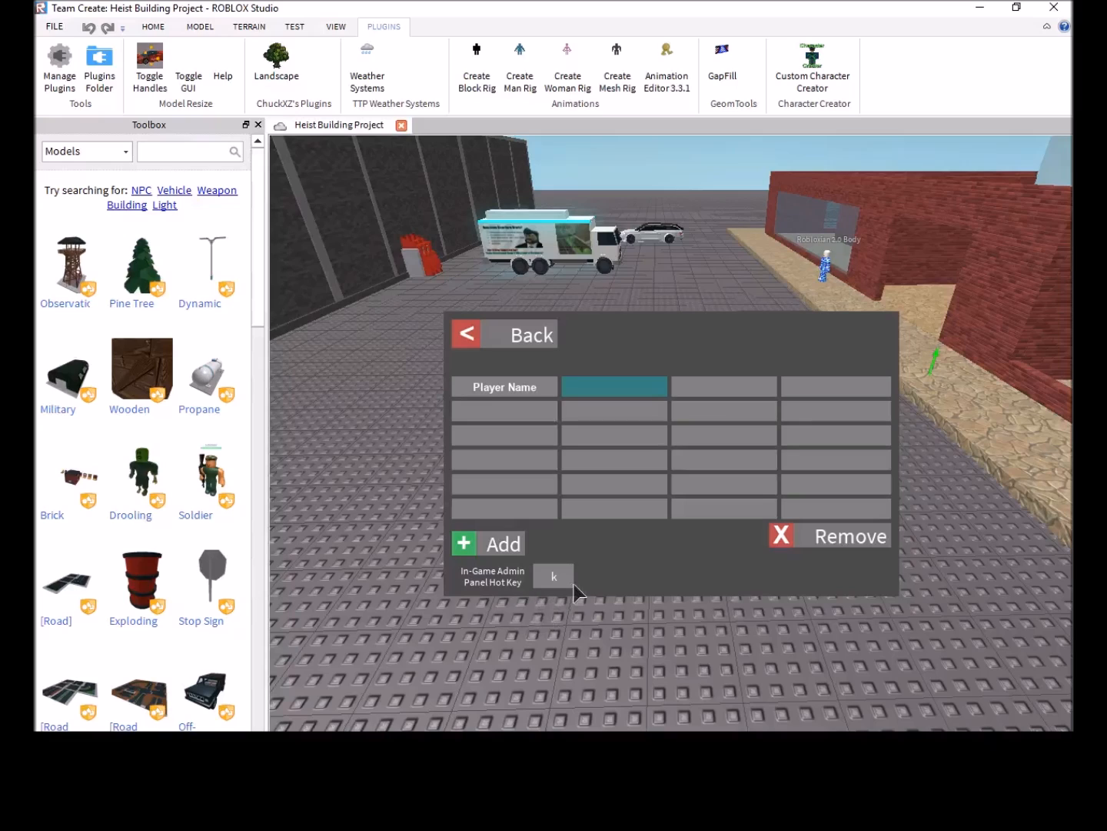
mouse_move(612, 588)
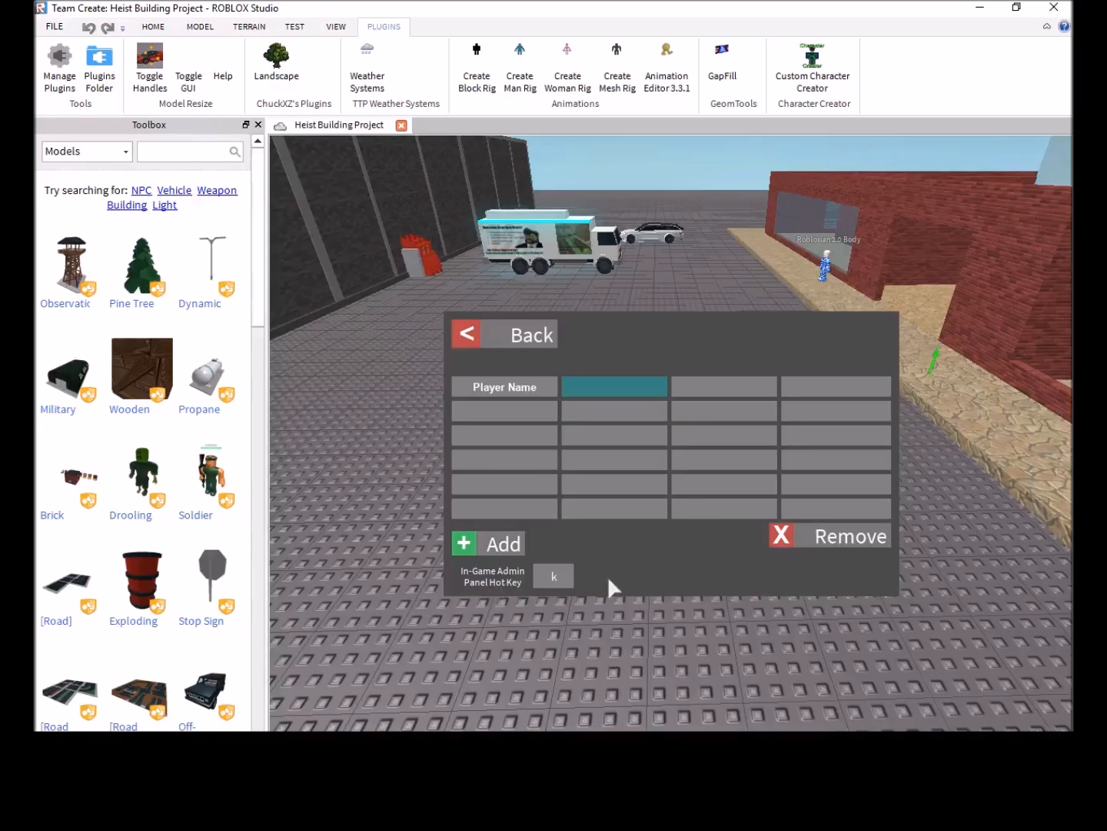
mouse_move(523, 330)
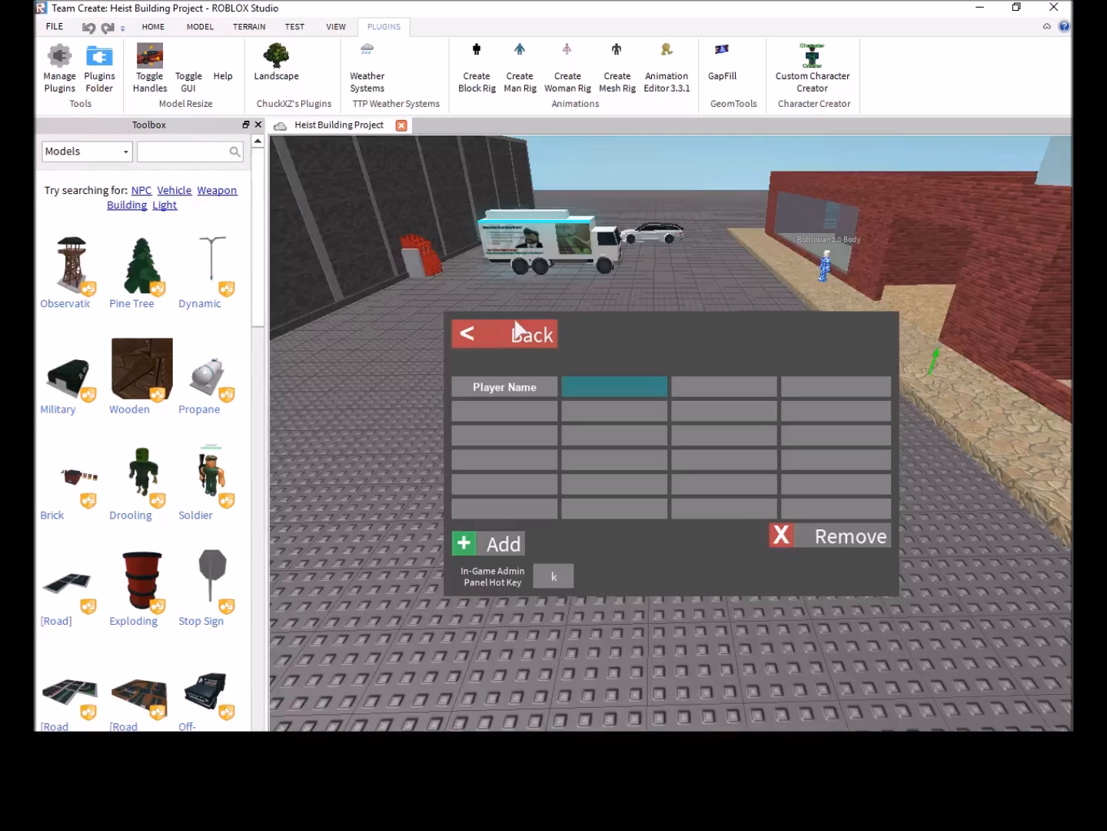
mouse_move(535, 356)
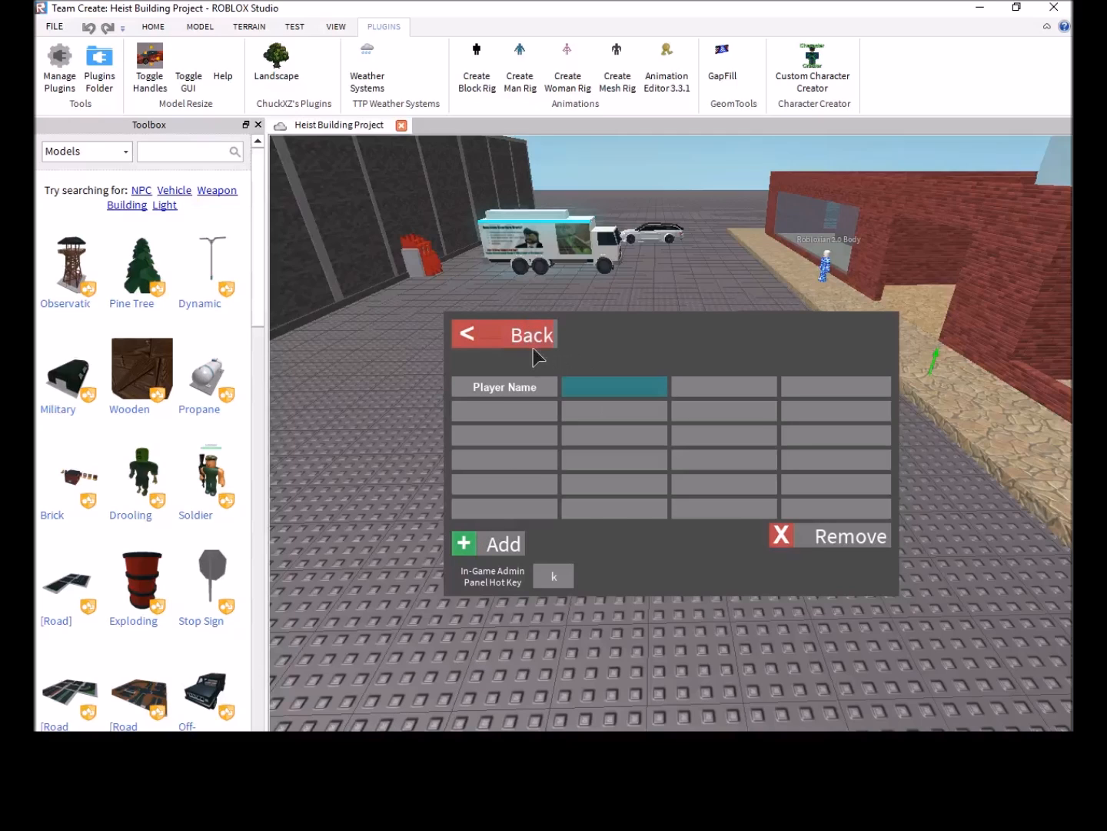